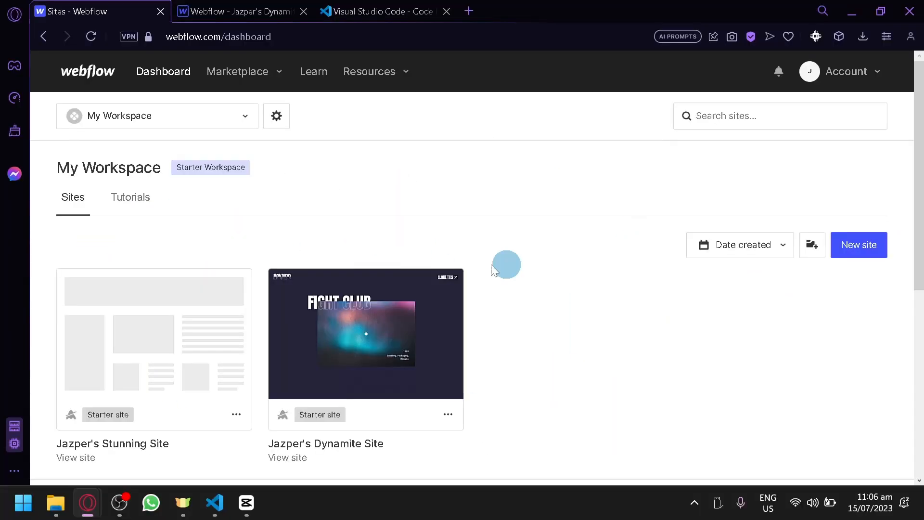
{"action": "mouse_move", "coordinate": [516, 238]}
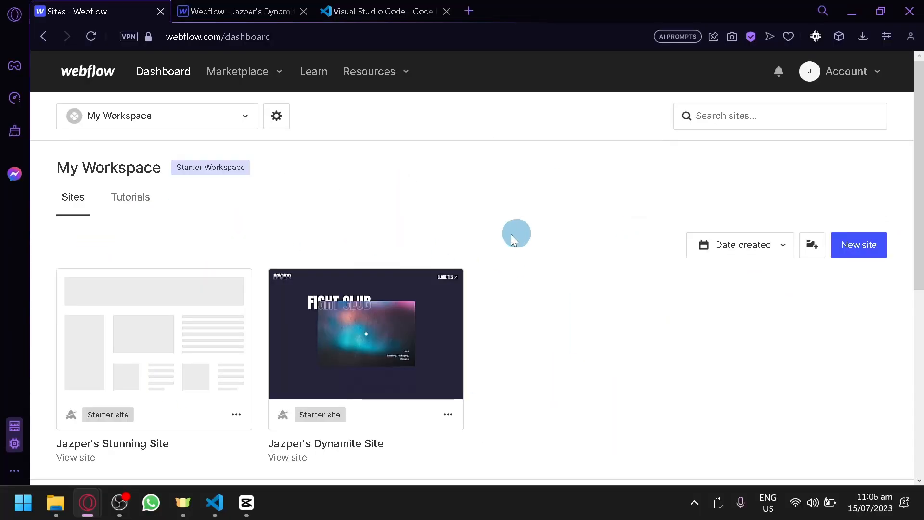
{"action": "mouse_move", "coordinate": [277, 82]}
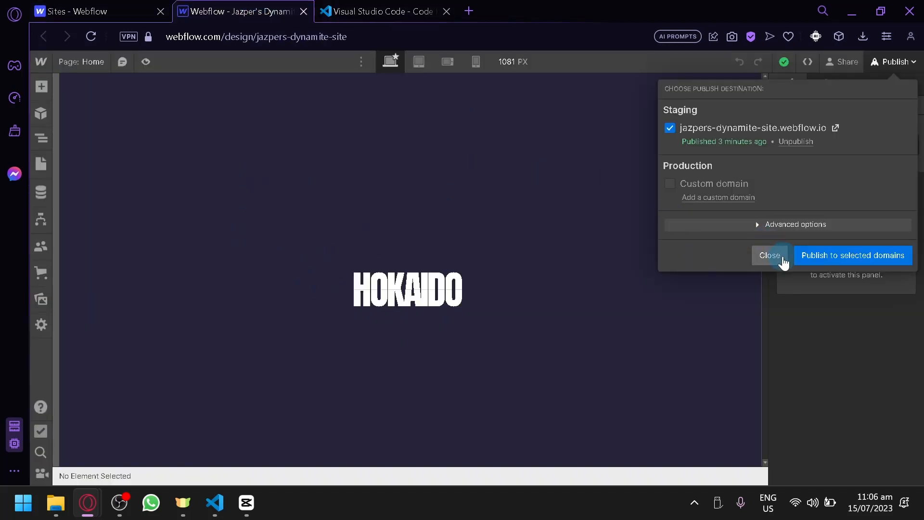
Dismiss the Publish options and move from the Webflow dashboard to the VS Code site tab
{"action": "left_click", "coordinate": [769, 255]}
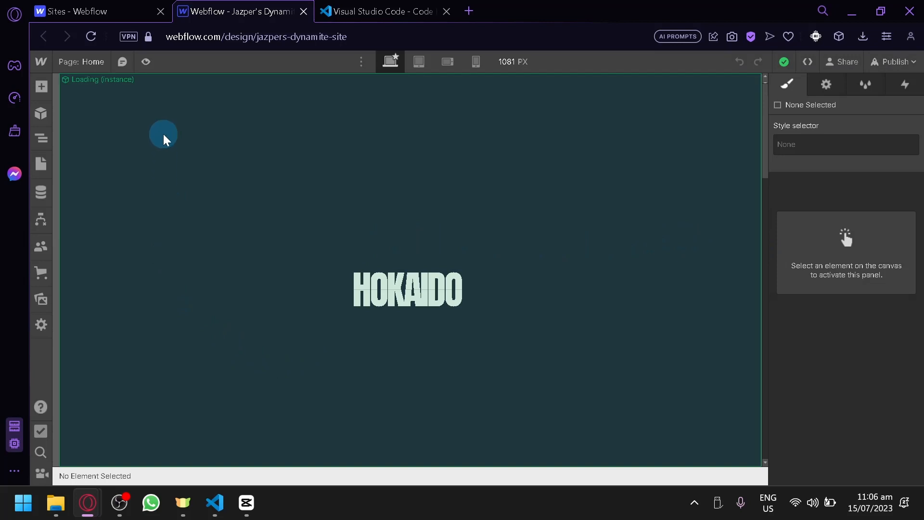
{"action": "mouse_move", "coordinate": [233, 148]}
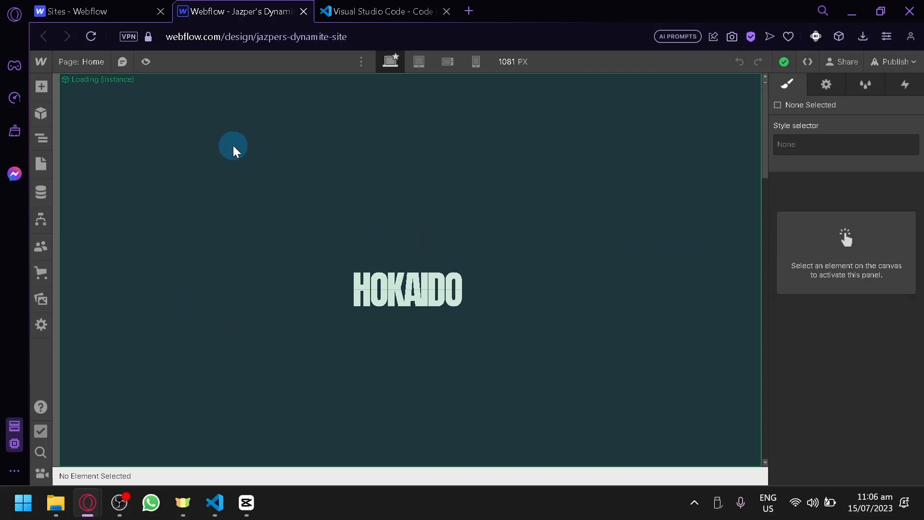
{"action": "mouse_move", "coordinate": [250, 116]}
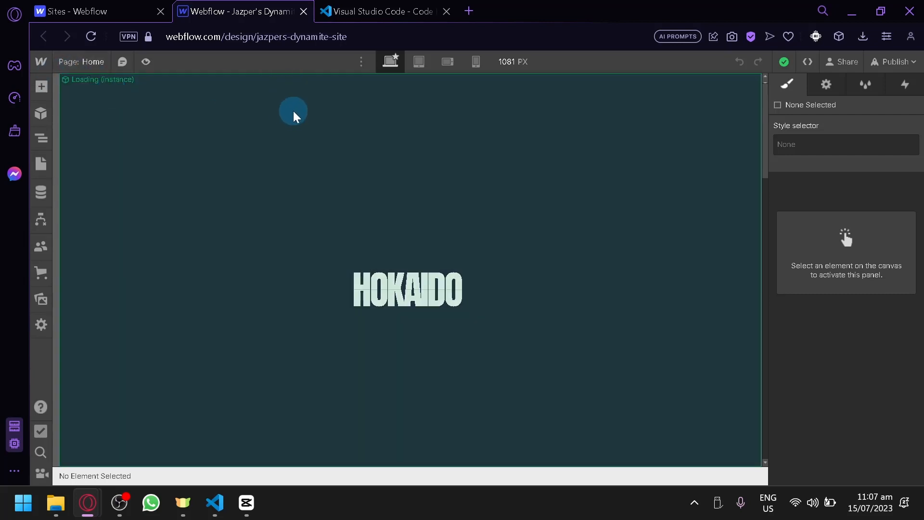
{"action": "mouse_move", "coordinate": [293, 114]}
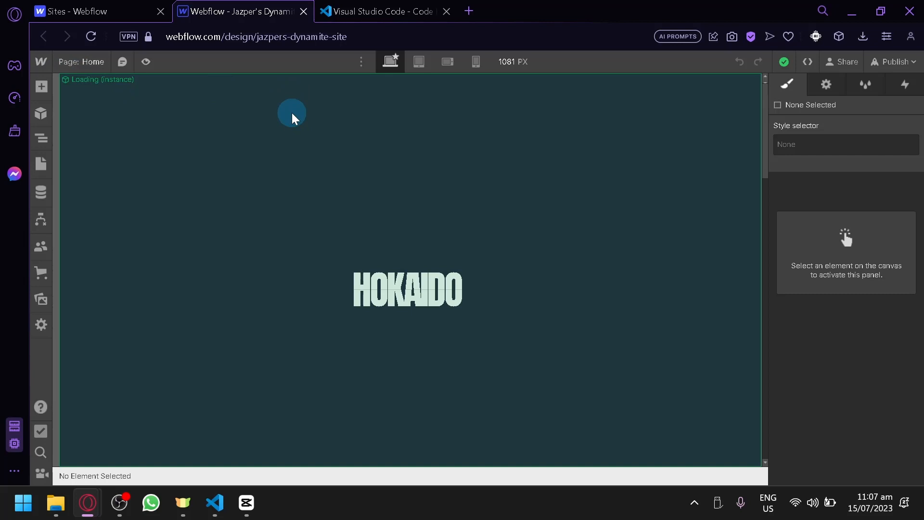
{"action": "mouse_move", "coordinate": [251, 174]}
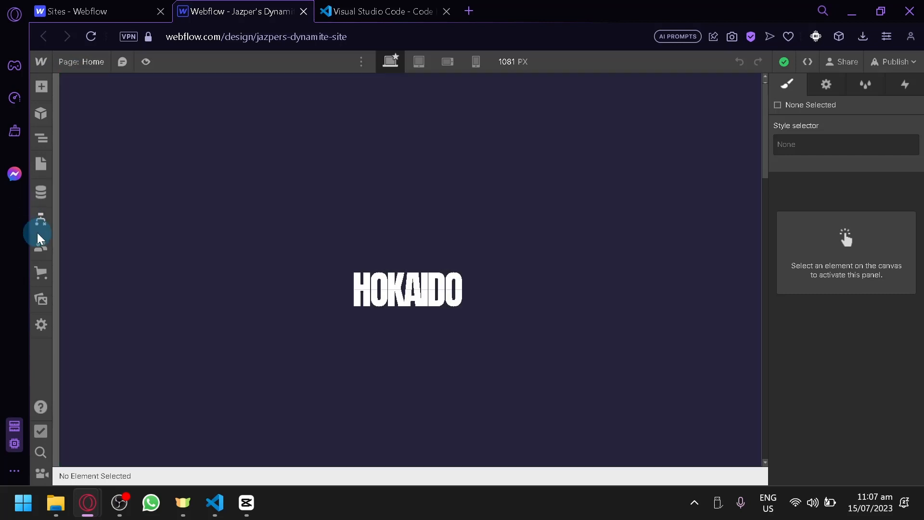
{"action": "left_click", "coordinate": [40, 232]}
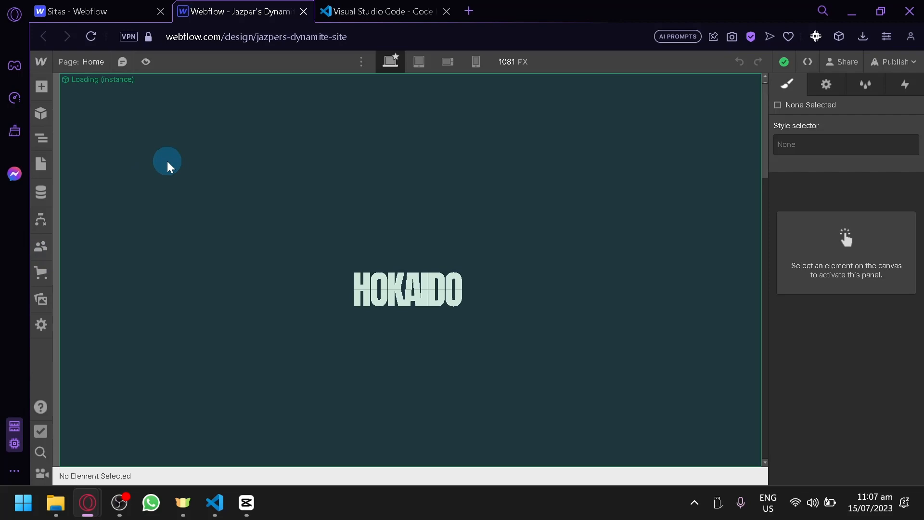
{"action": "left_click", "coordinate": [95, 12]}
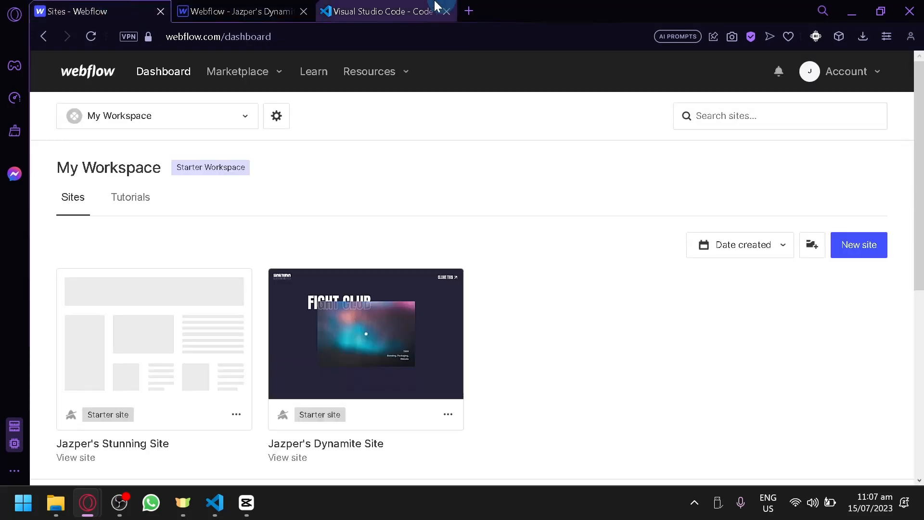
{"action": "left_click", "coordinate": [383, 11]}
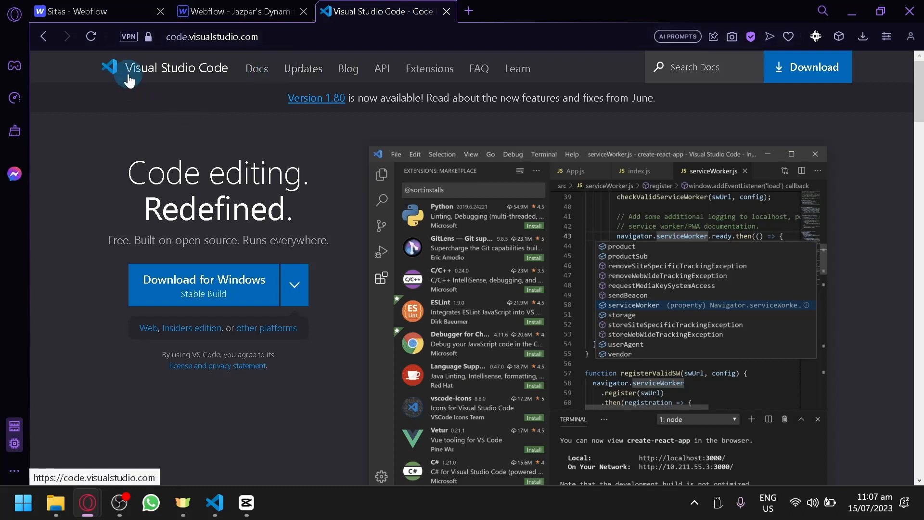
{"action": "mouse_move", "coordinate": [227, 83]}
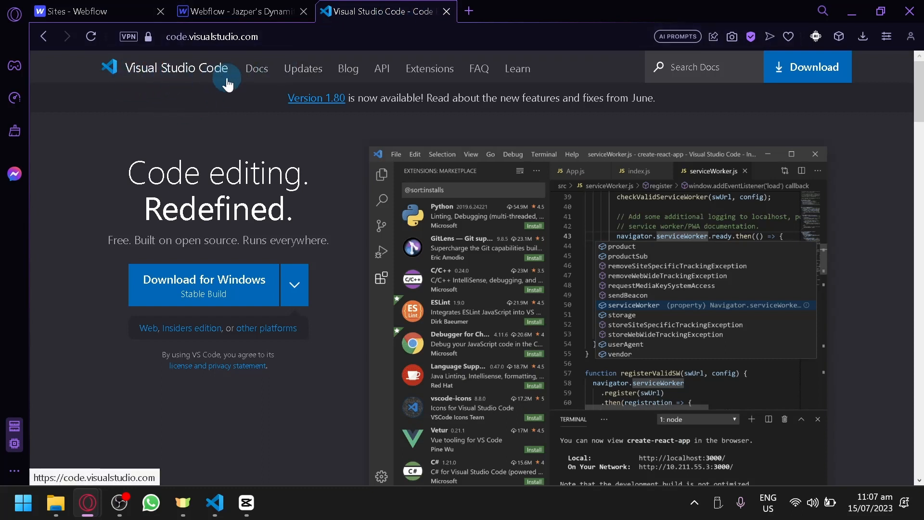
{"action": "mouse_move", "coordinate": [246, 149]}
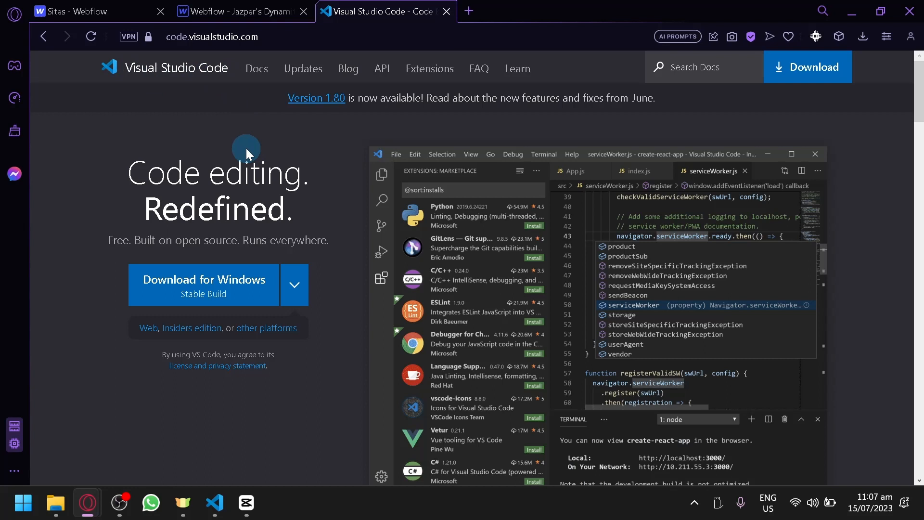
Show the empty index.html project in VS Code's Explorer, then return to the Webflow Designer
{"action": "left_click", "coordinate": [214, 503]}
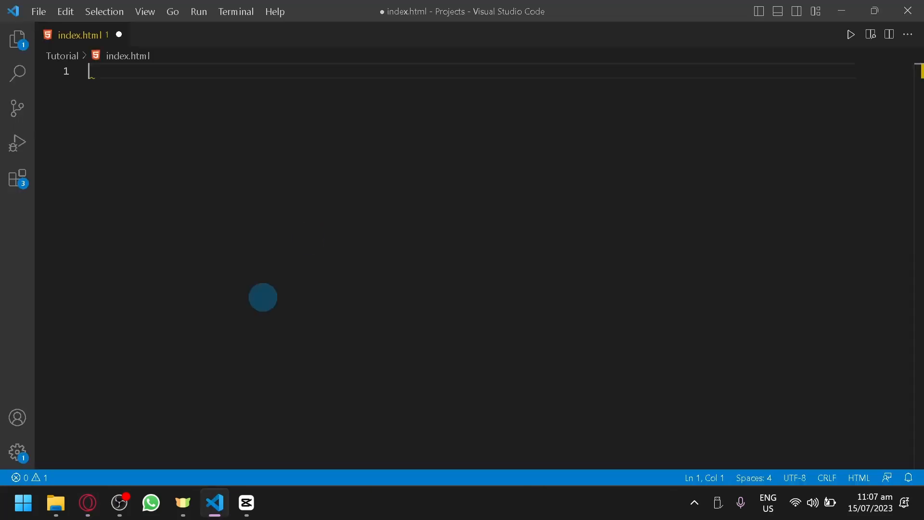
{"action": "mouse_move", "coordinate": [73, 94]}
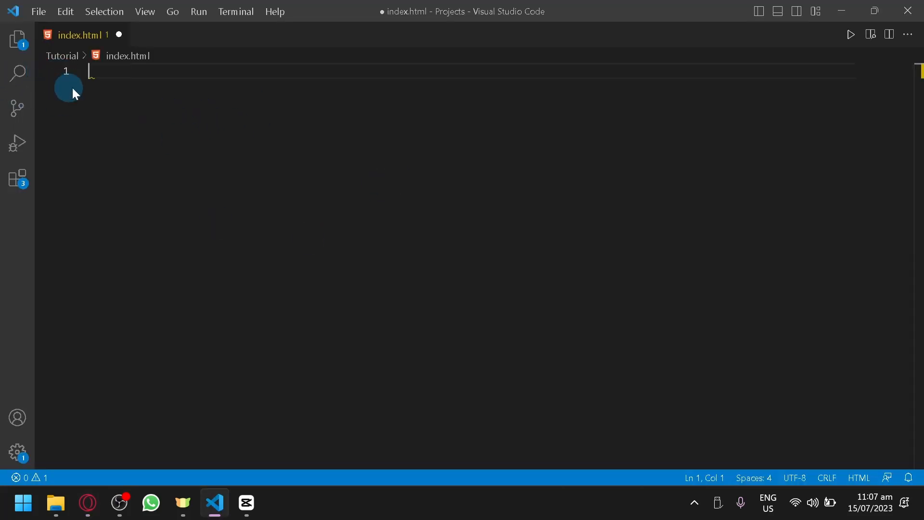
{"action": "left_click", "coordinate": [17, 39]}
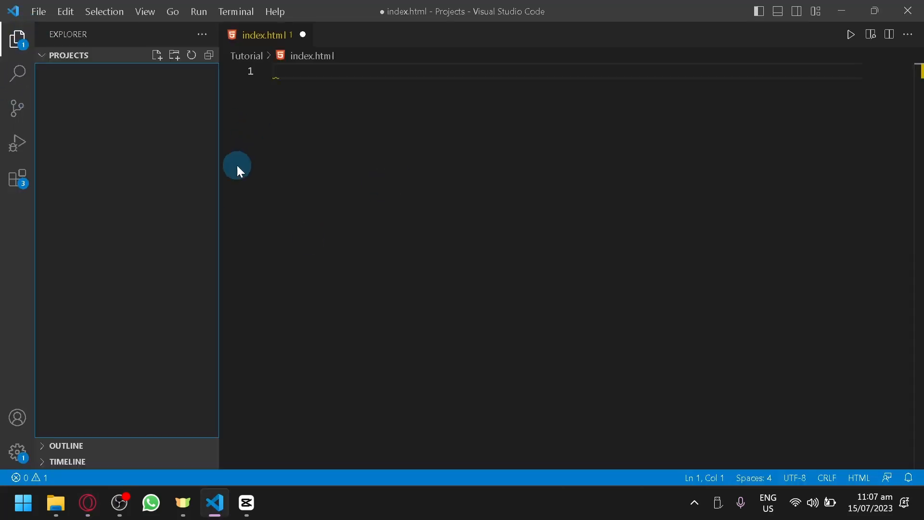
{"action": "left_click", "coordinate": [87, 503]}
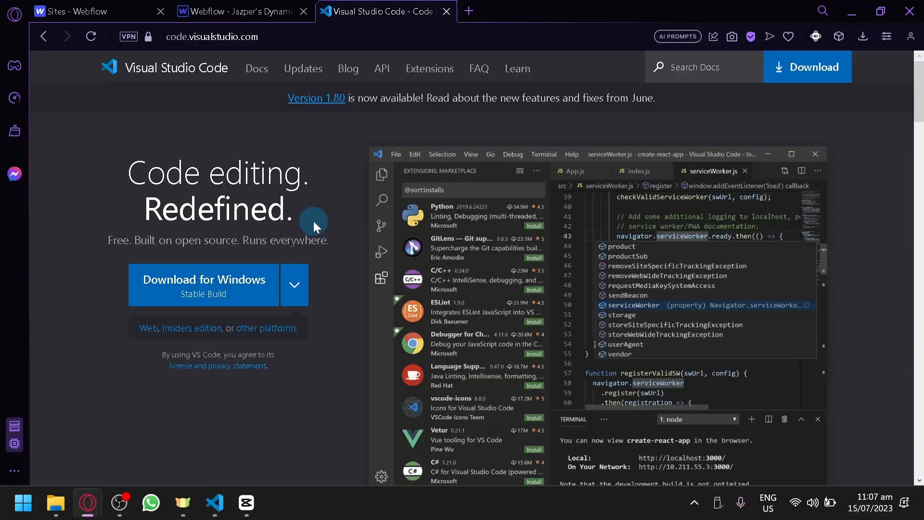
{"action": "left_click", "coordinate": [236, 11]}
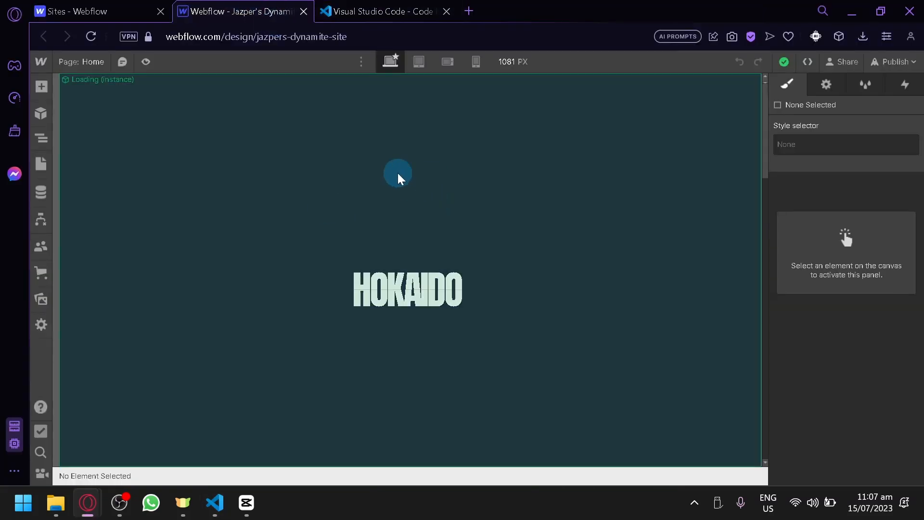
Reach the Publish dropdown for Jazper's Dynamite Site to get its webflow.io staging link
{"action": "left_click", "coordinate": [89, 12]}
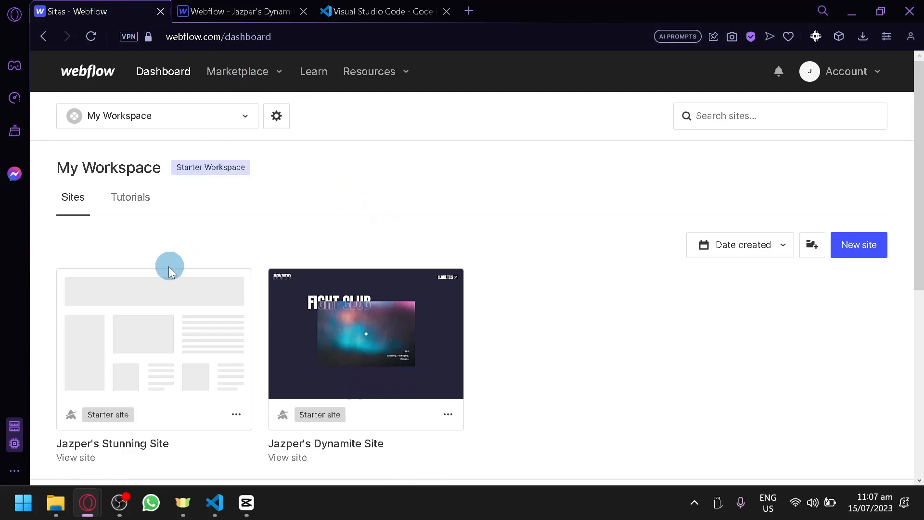
{"action": "mouse_move", "coordinate": [270, 199]}
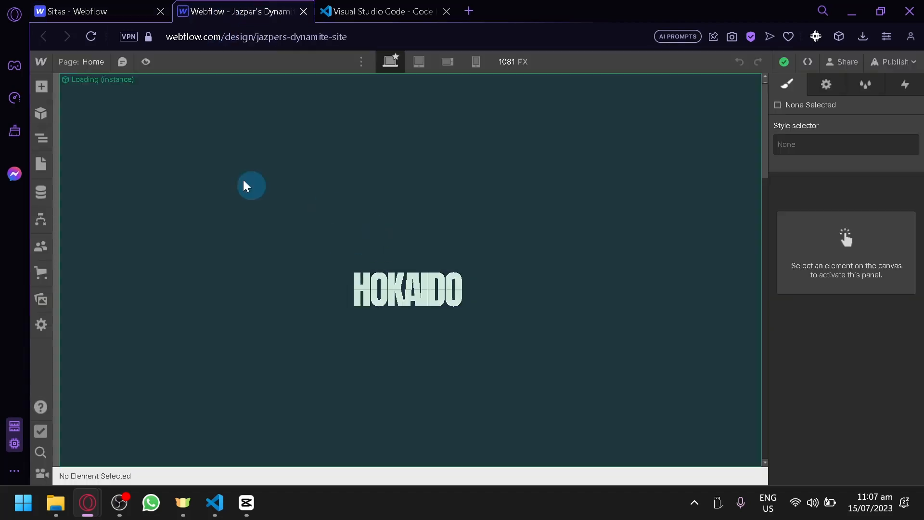
{"action": "mouse_move", "coordinate": [446, 312]}
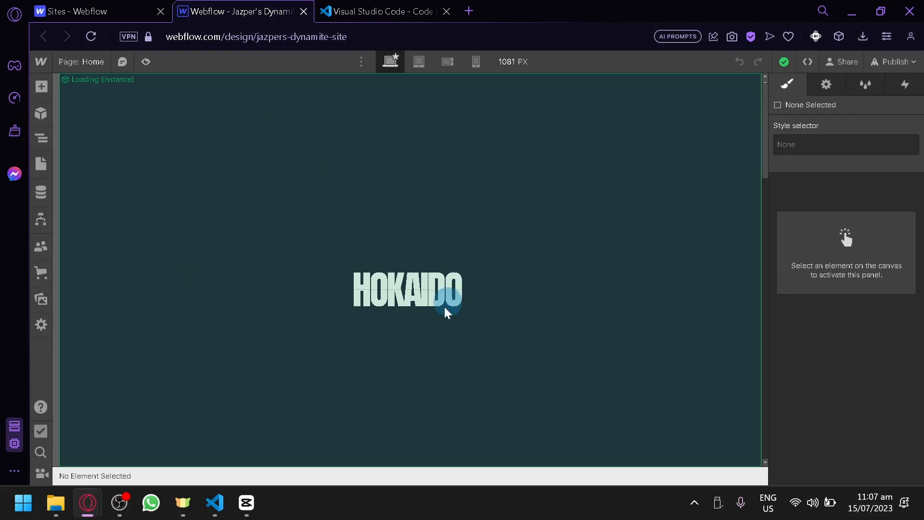
{"action": "mouse_move", "coordinate": [655, 186]}
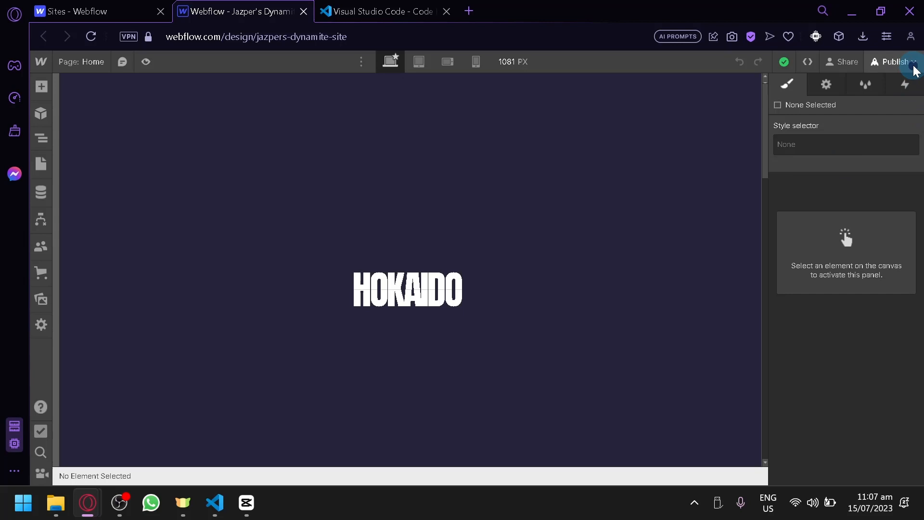
{"action": "left_click", "coordinate": [893, 62]}
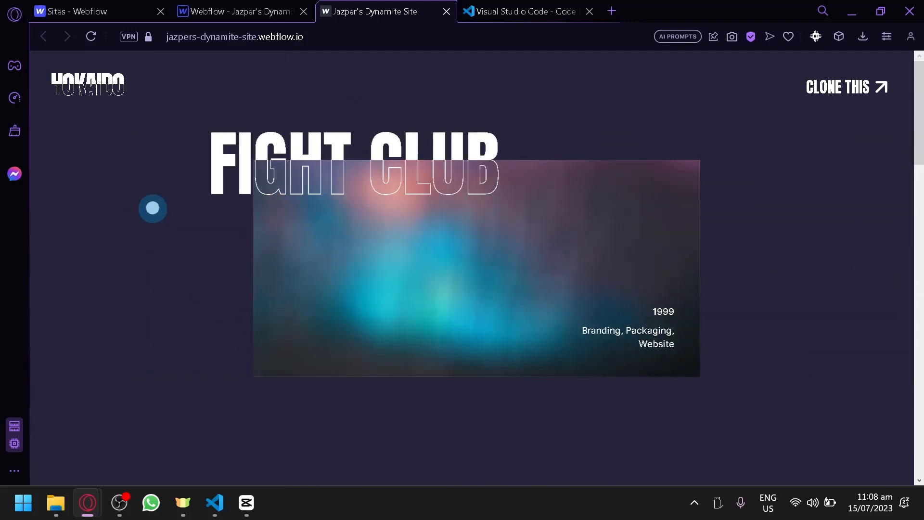
View the live page's source from the context menu and select all of it with Ctrl+A
{"action": "right_click", "coordinate": [153, 207]}
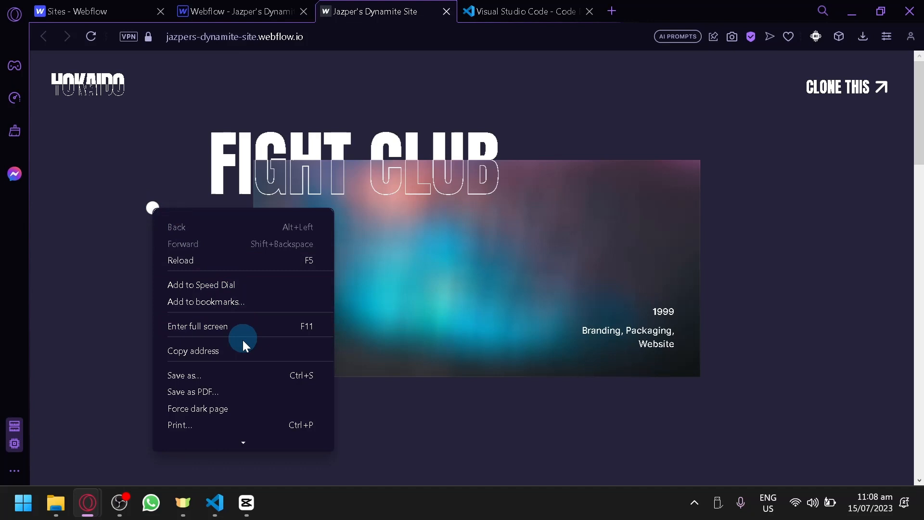
{"action": "left_click", "coordinate": [241, 421]}
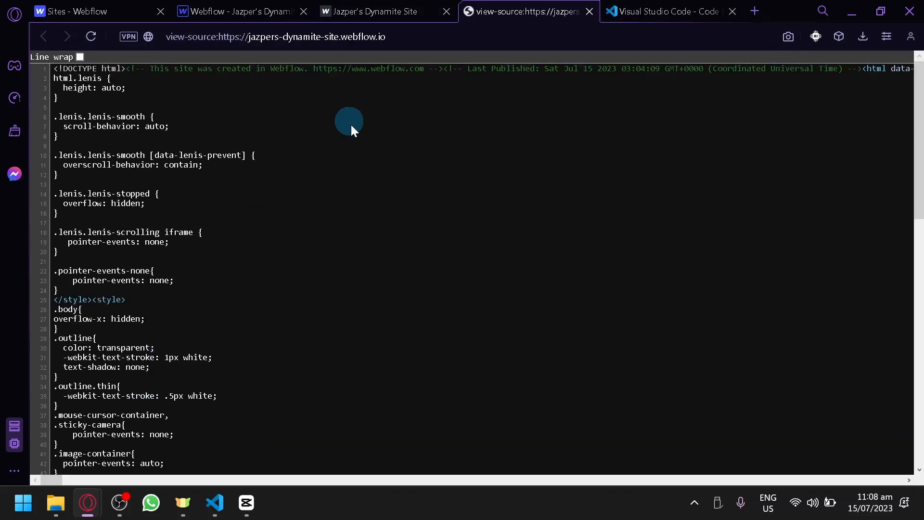
{"action": "mouse_move", "coordinate": [353, 130]}
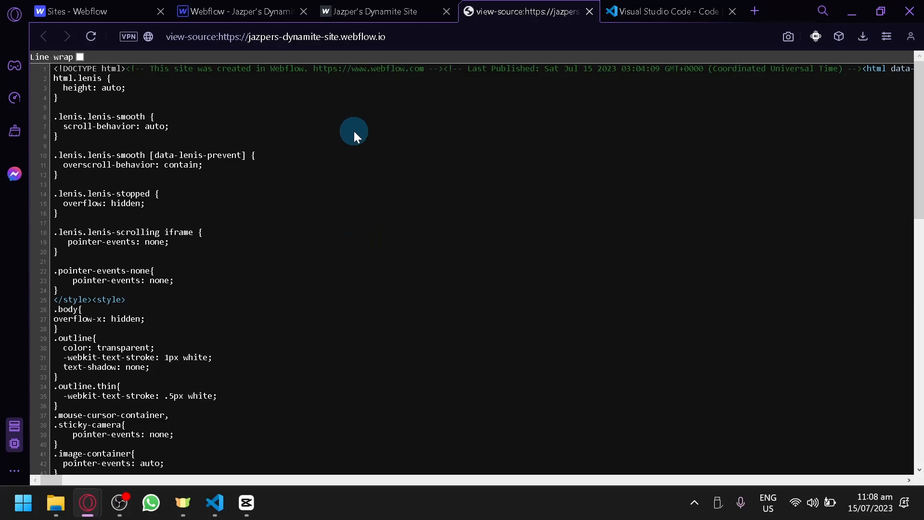
{"action": "mouse_move", "coordinate": [406, 91]}
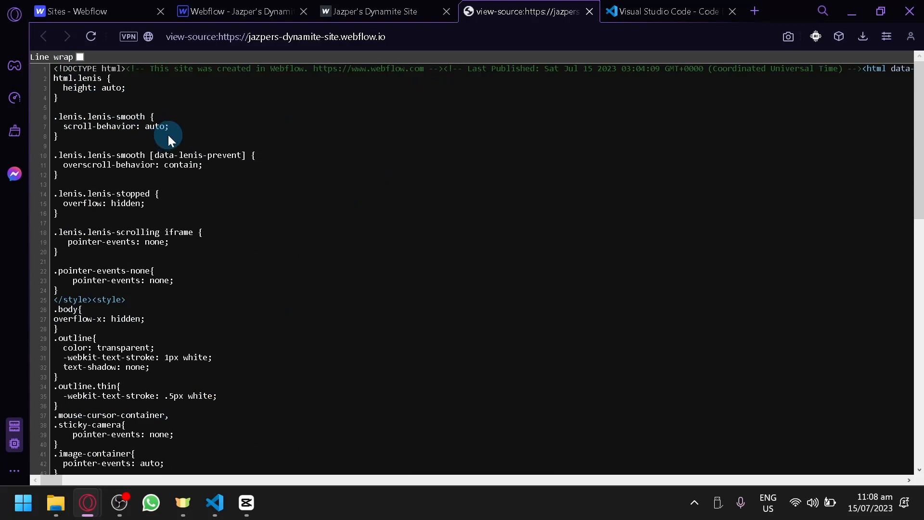
{"action": "key", "text": "ctrl+a"}
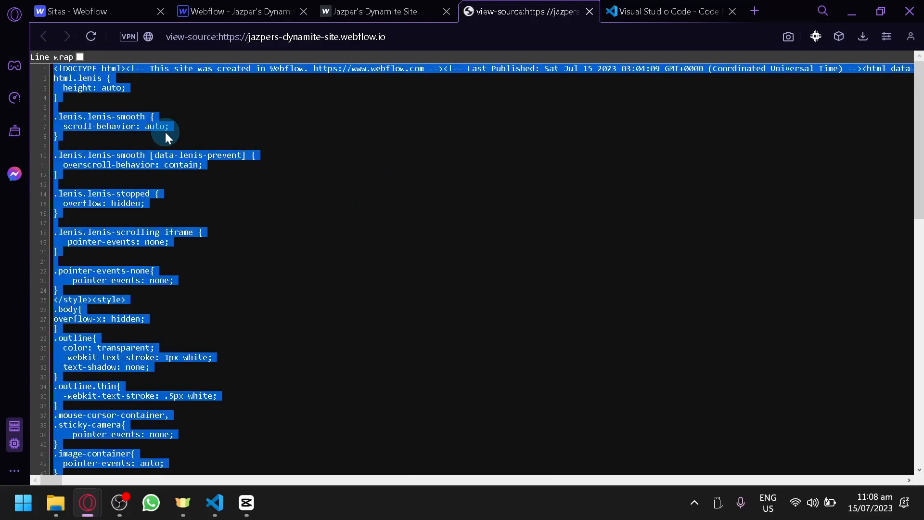
{"action": "mouse_move", "coordinate": [167, 152]}
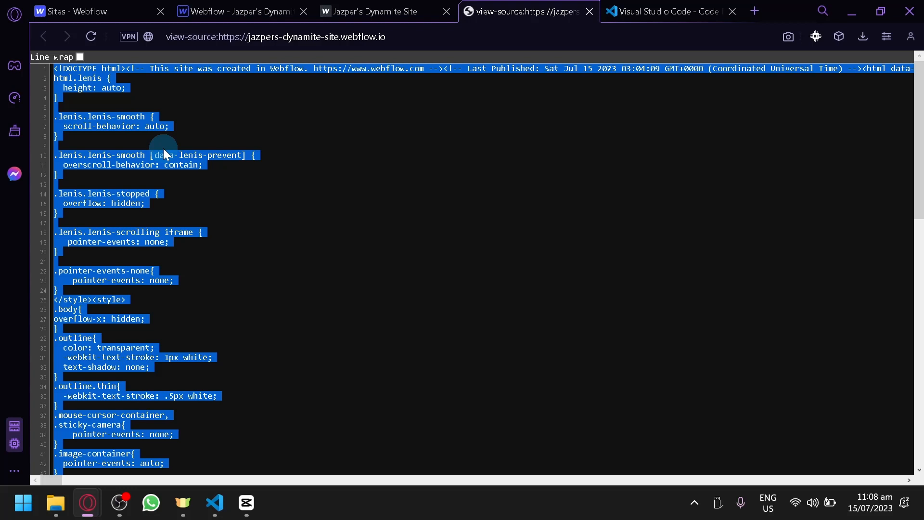
{"action": "mouse_move", "coordinate": [218, 488]}
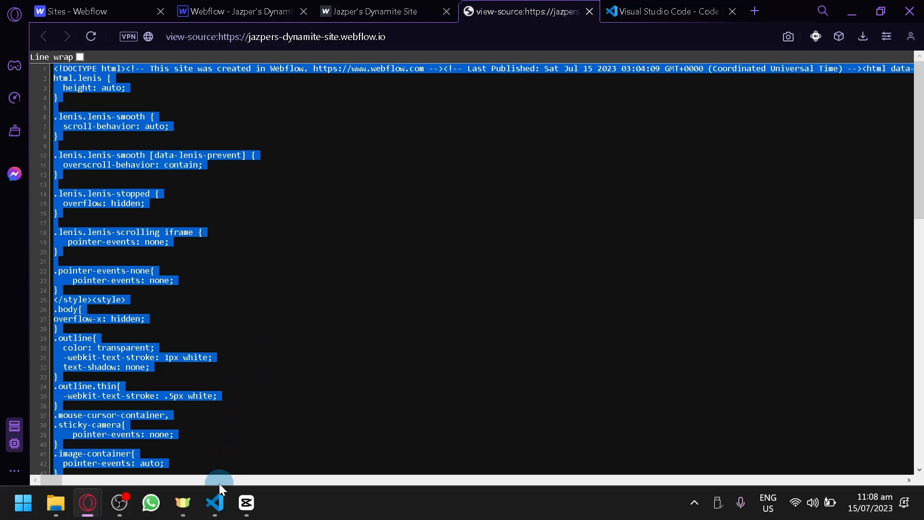
Paste the page source into index.html and search it for '.css'
{"action": "left_click", "coordinate": [214, 502]}
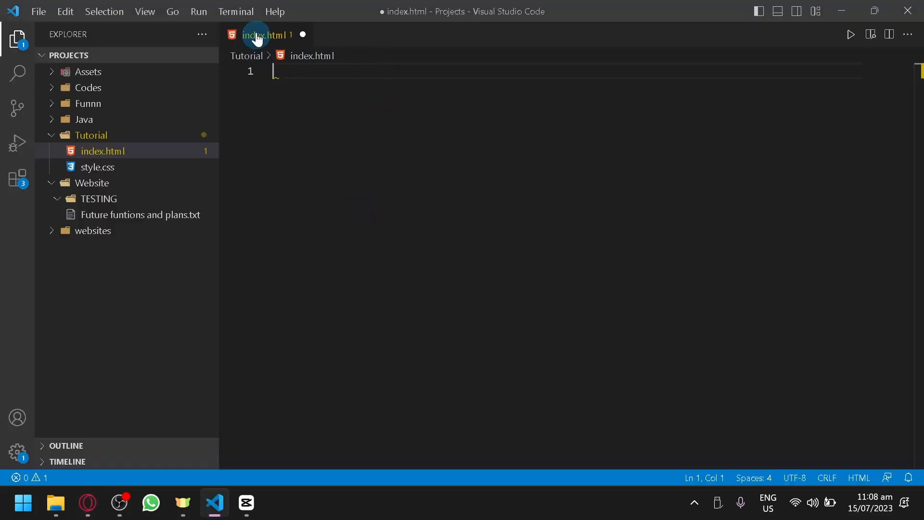
{"action": "mouse_move", "coordinate": [262, 40]}
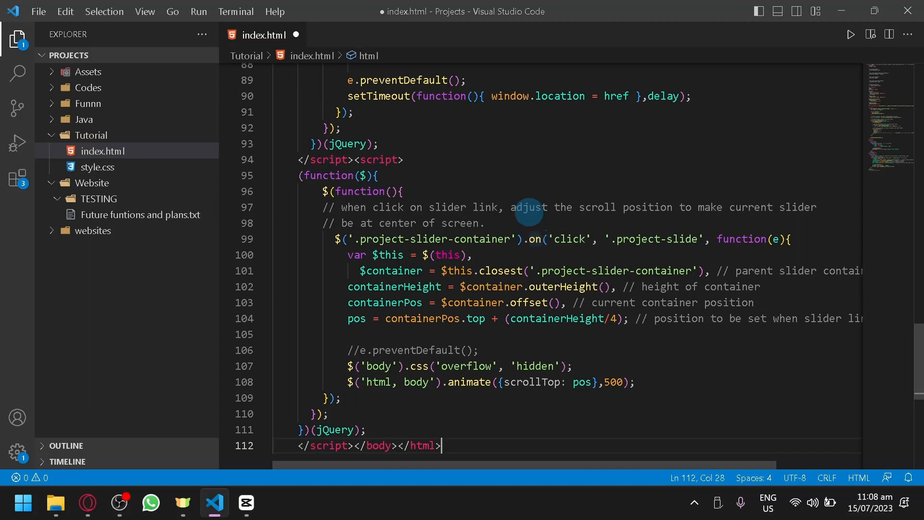
{"action": "left_click", "coordinate": [378, 176]}
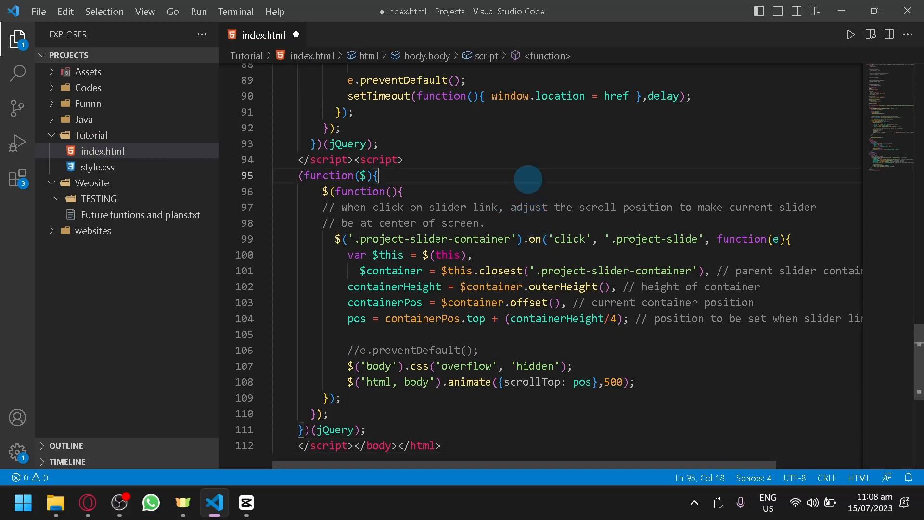
{"action": "key", "text": "Ctrl+f"}
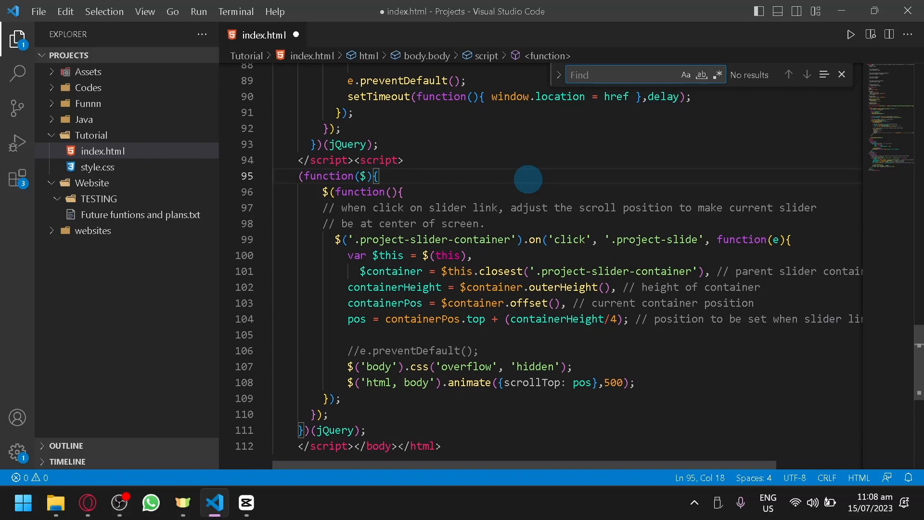
{"action": "type", "text": ".css"}
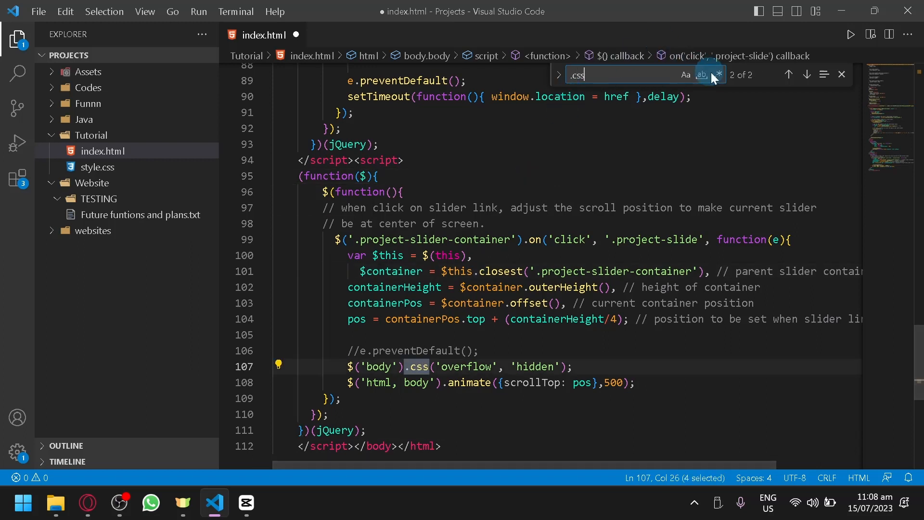
Step through the .css matches and select the whole head markup on line 2
{"action": "left_click", "coordinate": [789, 74]}
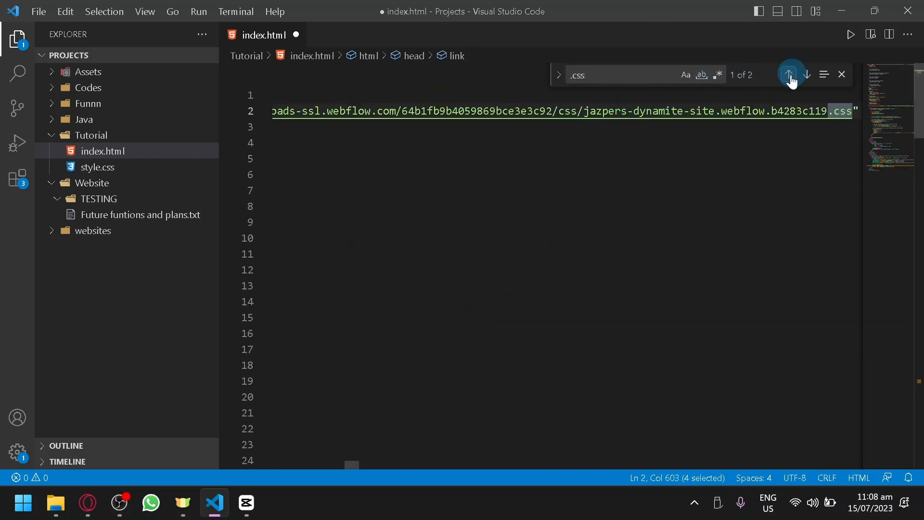
{"action": "left_click", "coordinate": [790, 74]}
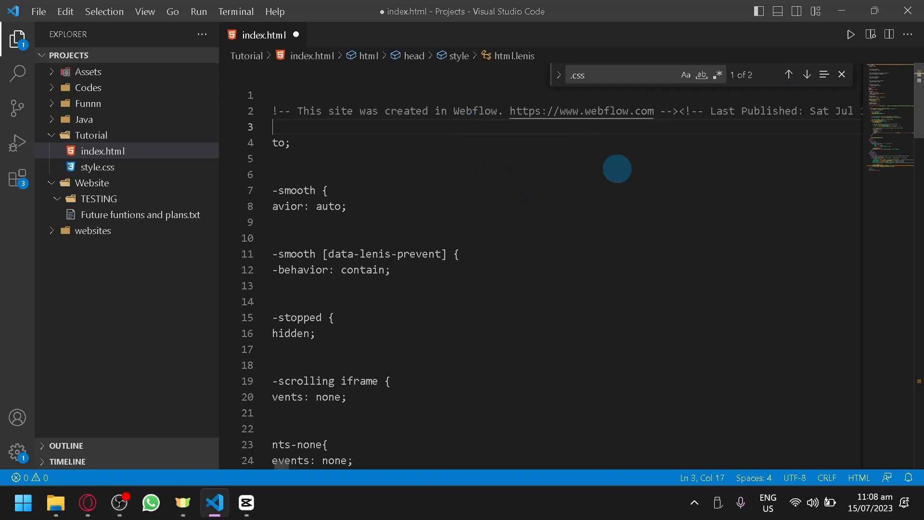
{"action": "mouse_move", "coordinate": [789, 74]}
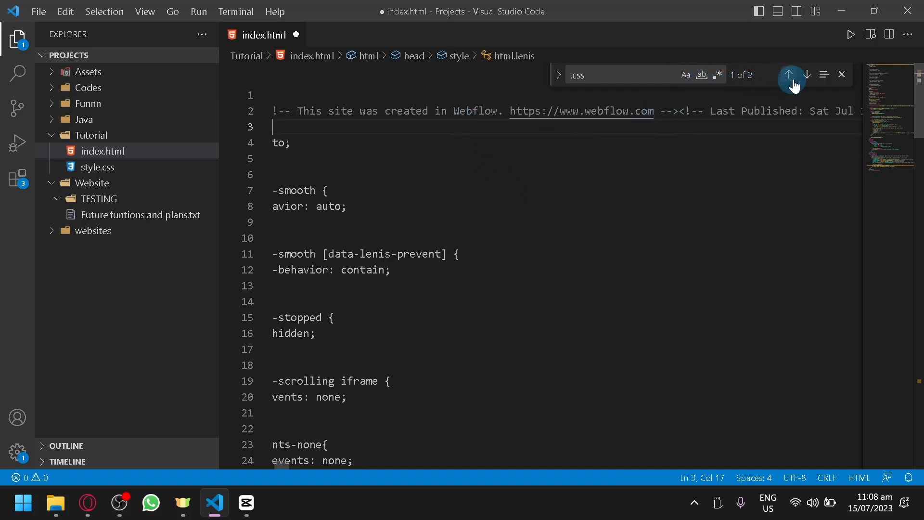
{"action": "left_click", "coordinate": [789, 74]}
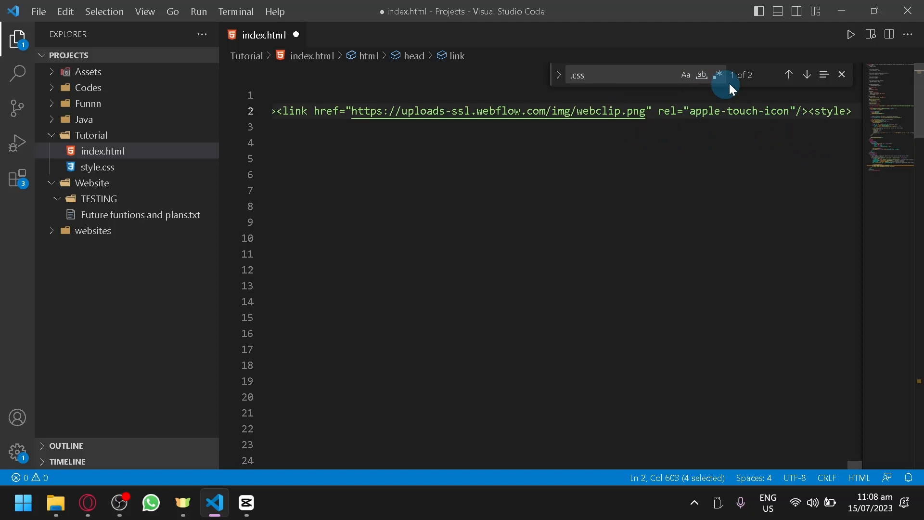
{"action": "left_click", "coordinate": [788, 74]}
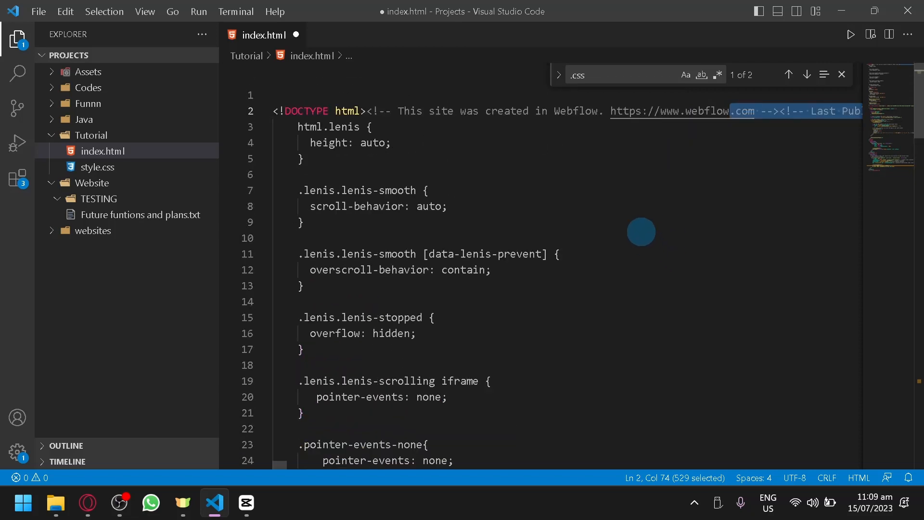
{"action": "left_click", "coordinate": [17, 40]}
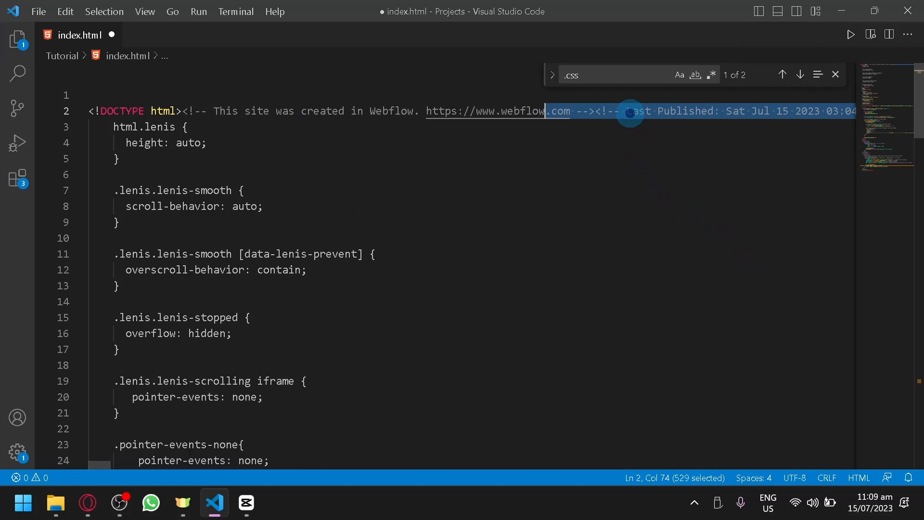
{"action": "left_click", "coordinate": [179, 111]}
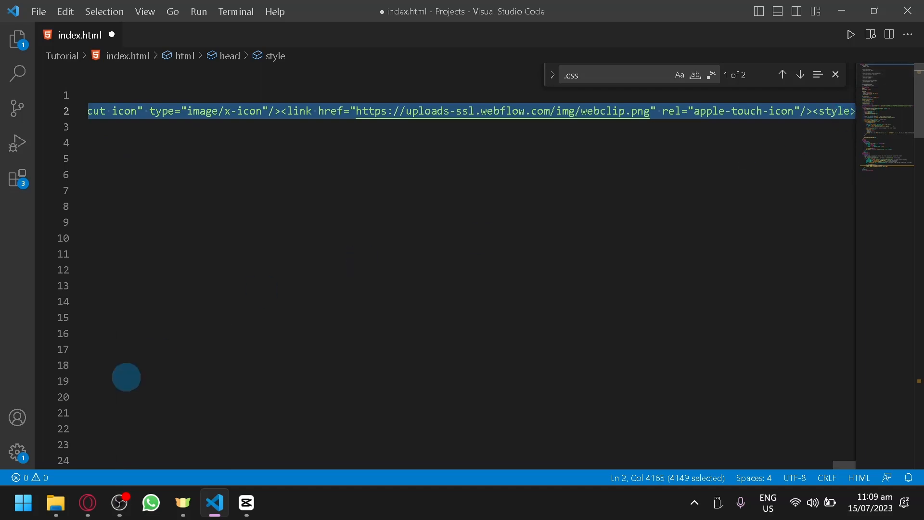
Launch Notepad maximized with the head markup and search it for '.css'
{"action": "left_click", "coordinate": [23, 502]}
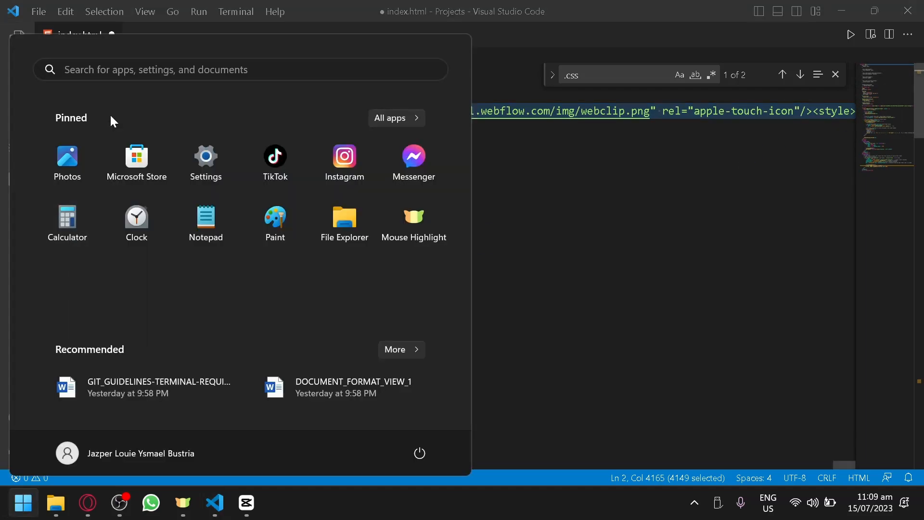
{"action": "type", "text": "n"}
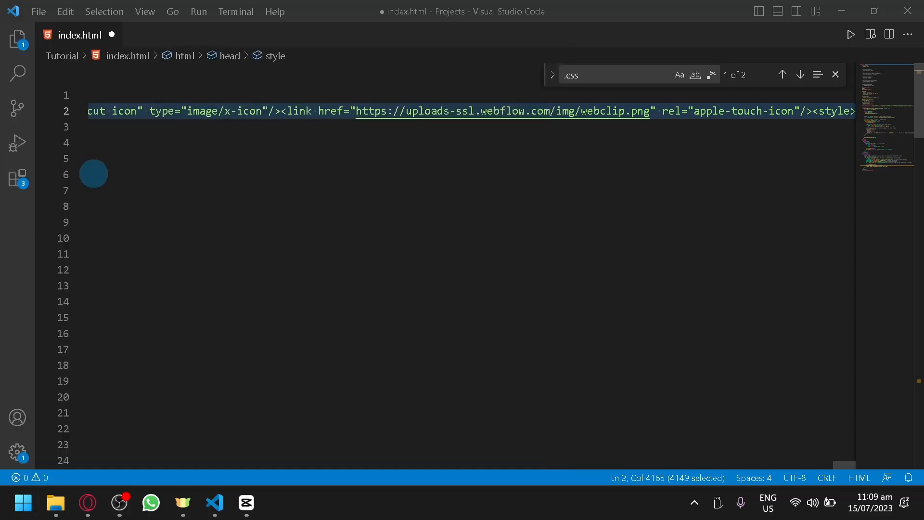
{"action": "left_click", "coordinate": [277, 502]}
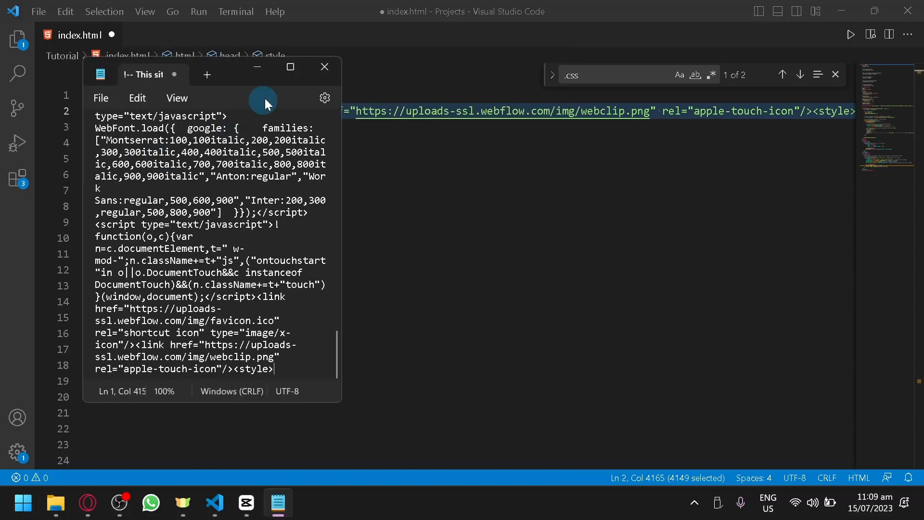
{"action": "left_click", "coordinate": [290, 67]}
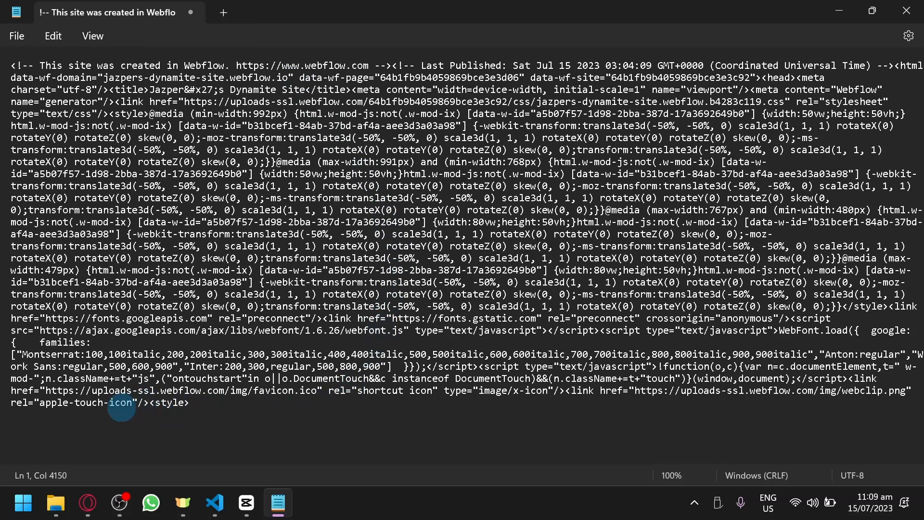
{"action": "mouse_move", "coordinate": [586, 406]}
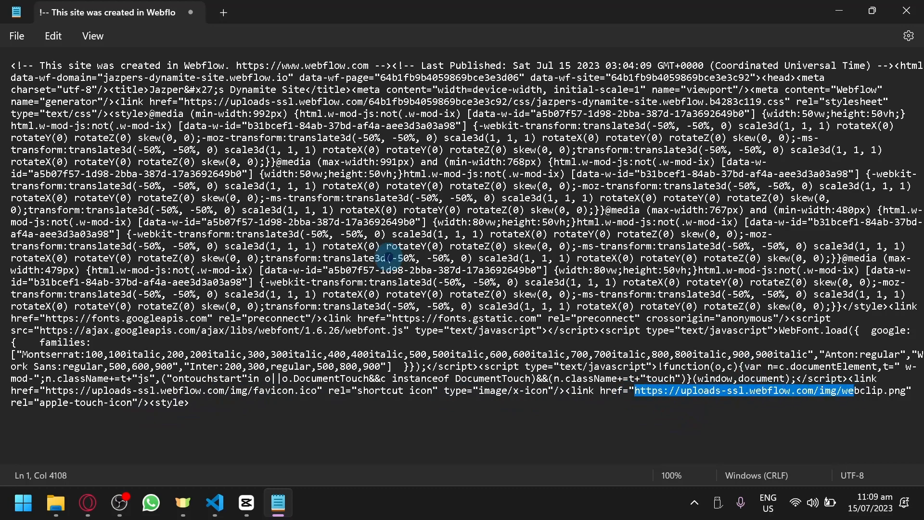
{"action": "key", "text": "Ctrl+f"}
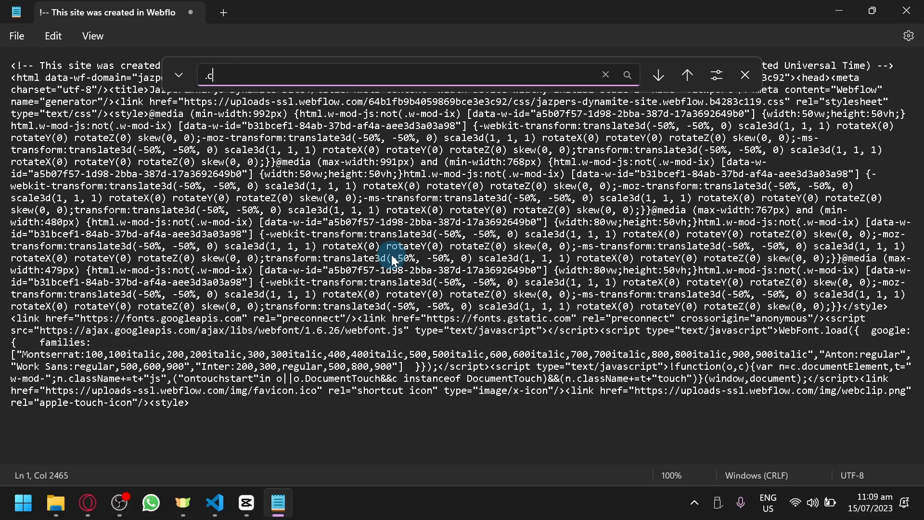
{"action": "type", "text": "ss"}
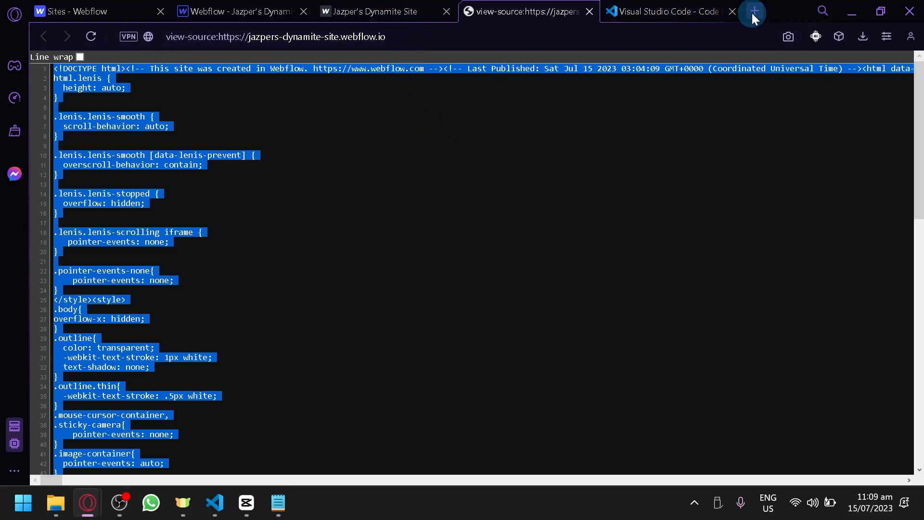
Load the uploads-ssl.webflow.com stylesheet URL in a new tab and select all of its CSS
{"action": "left_click", "coordinate": [753, 11]}
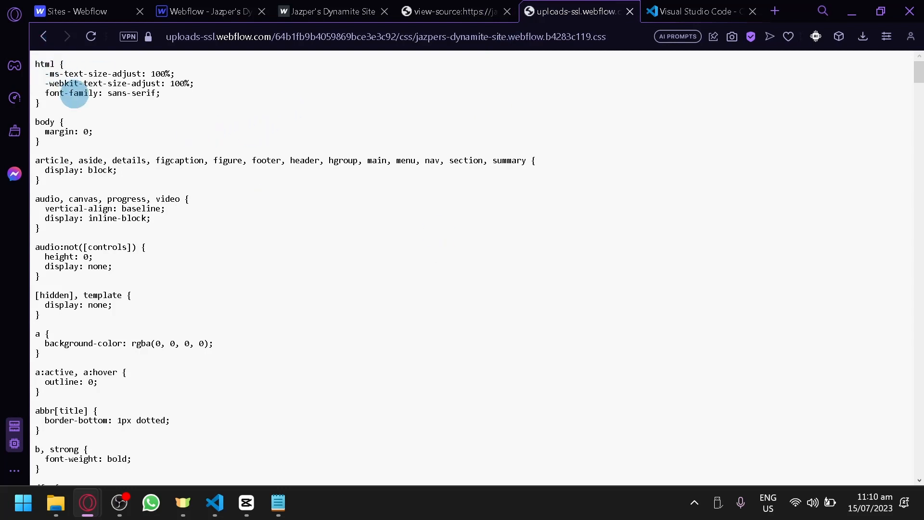
{"action": "key", "text": "ctrl+a"}
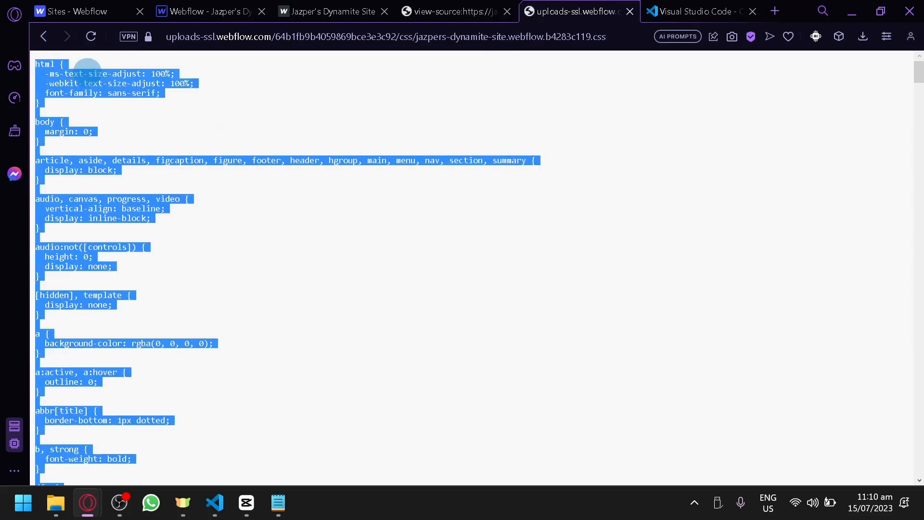
{"action": "mouse_move", "coordinate": [128, 158]}
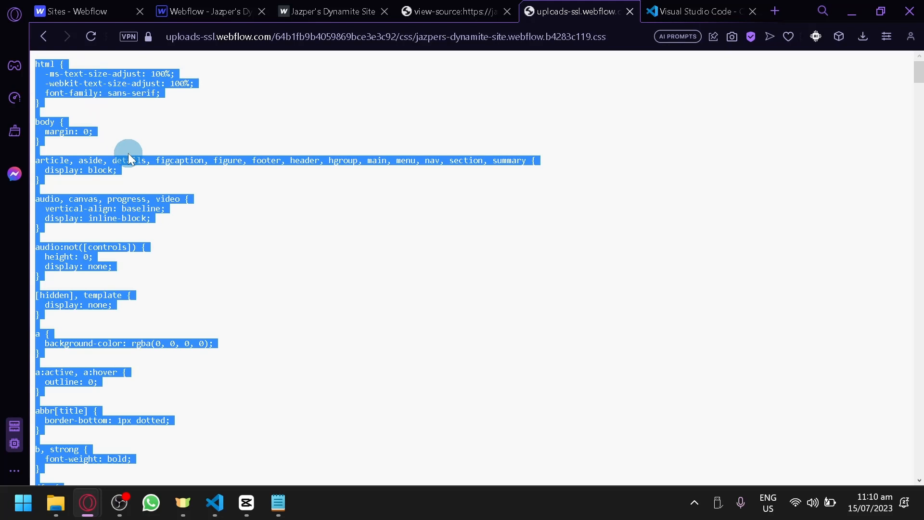
{"action": "mouse_move", "coordinate": [220, 493]}
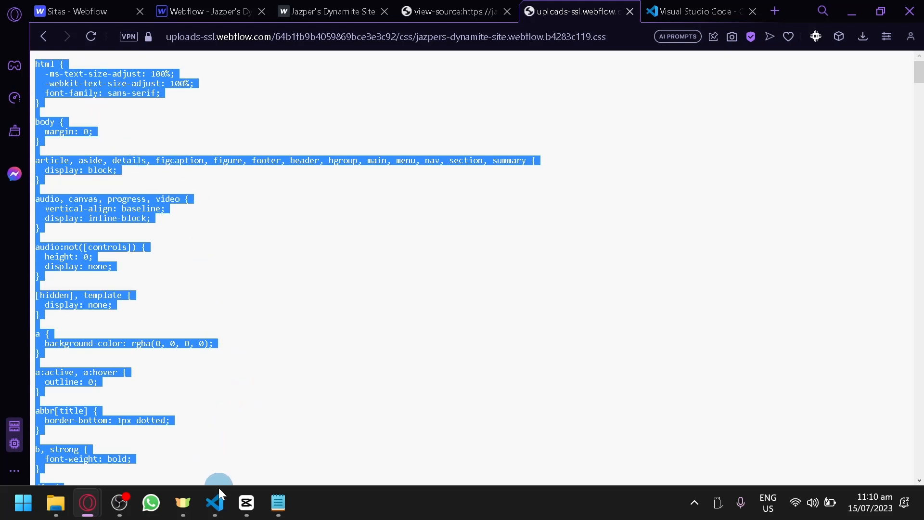
Back in index.html, locate the stylesheet link among the .css matches so its href can point to style.css
{"action": "left_click", "coordinate": [214, 502]}
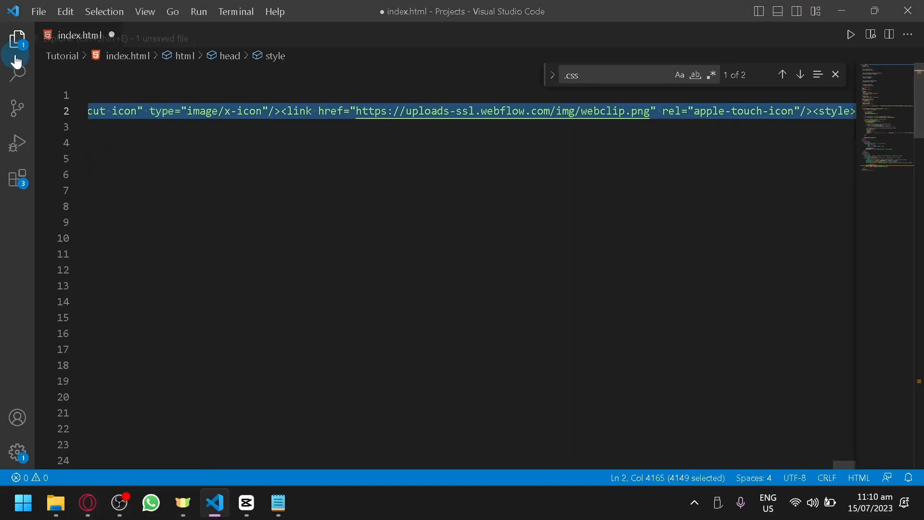
{"action": "left_click", "coordinate": [17, 38]}
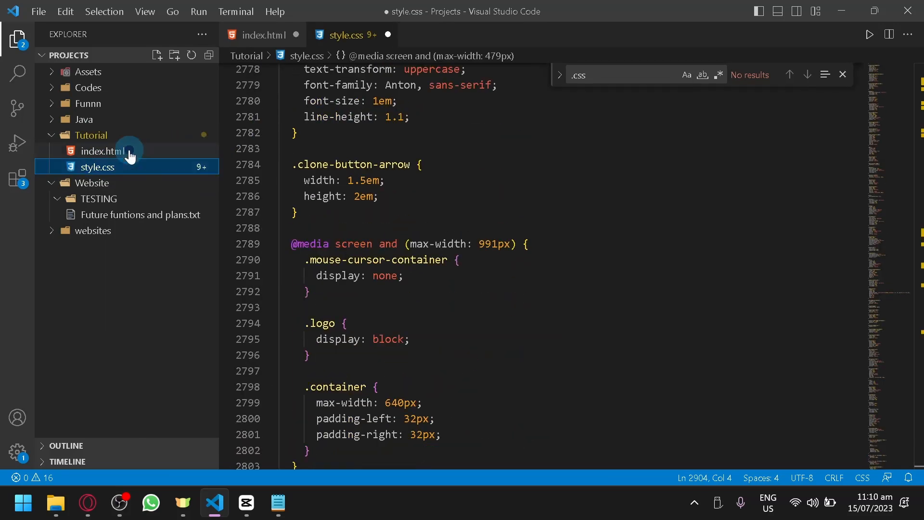
{"action": "left_click", "coordinate": [102, 151]}
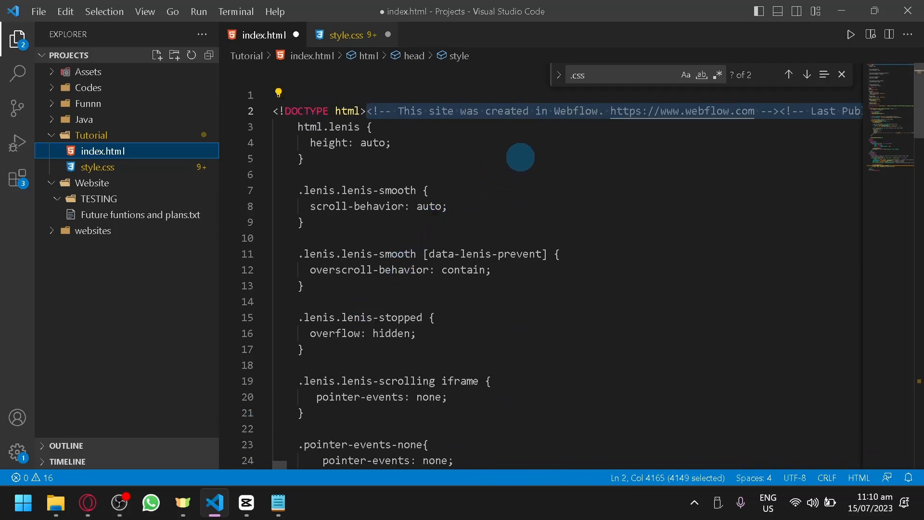
{"action": "scroll", "scroll_direction": "down", "scroll_amount": 3}
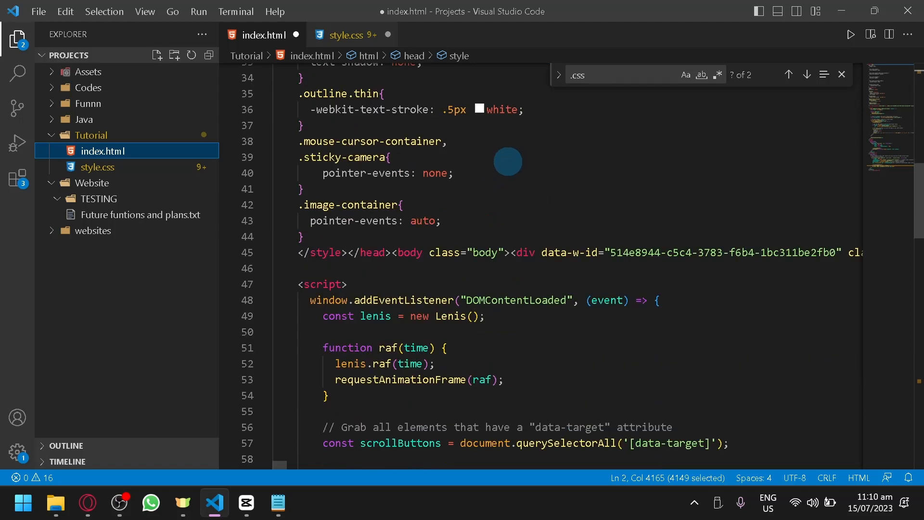
{"action": "scroll", "scroll_direction": "down", "scroll_amount": 3}
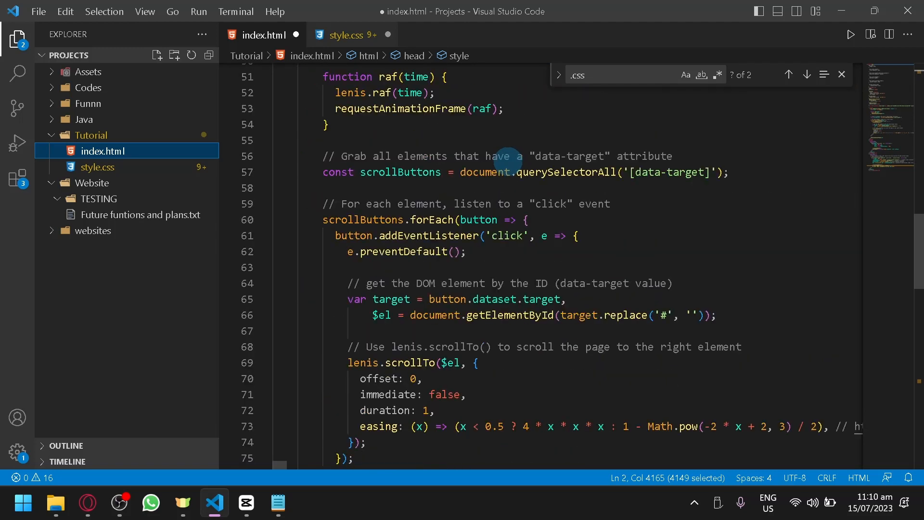
{"action": "left_click", "coordinate": [788, 74]}
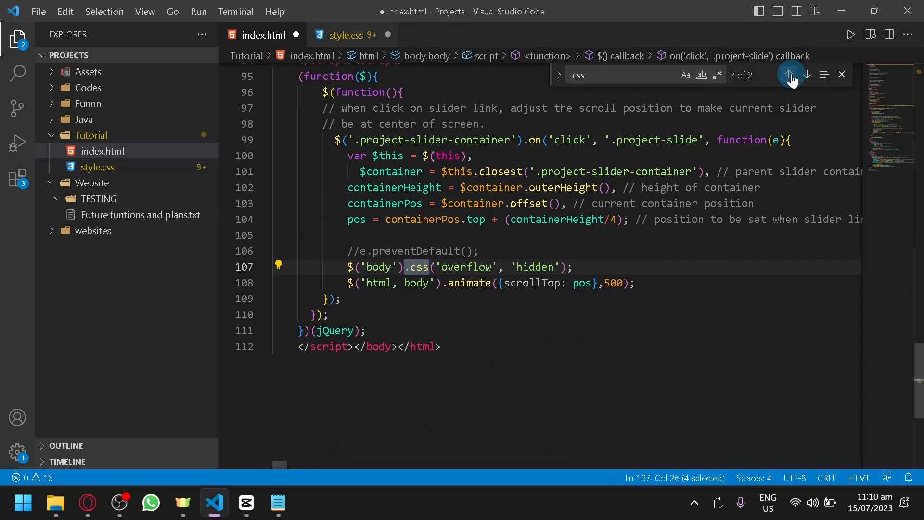
{"action": "left_click", "coordinate": [789, 75]}
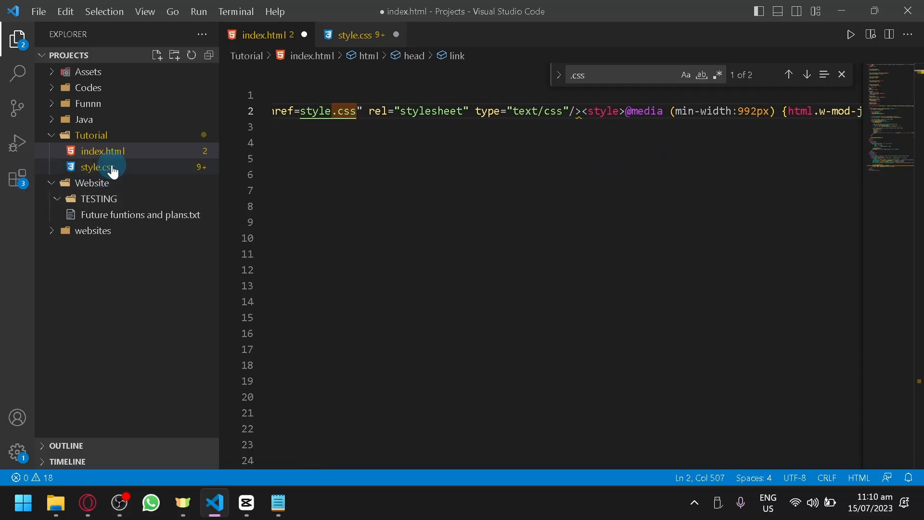
Create a new file named script.js inside the Tutorial folder
{"action": "left_click", "coordinate": [103, 151]}
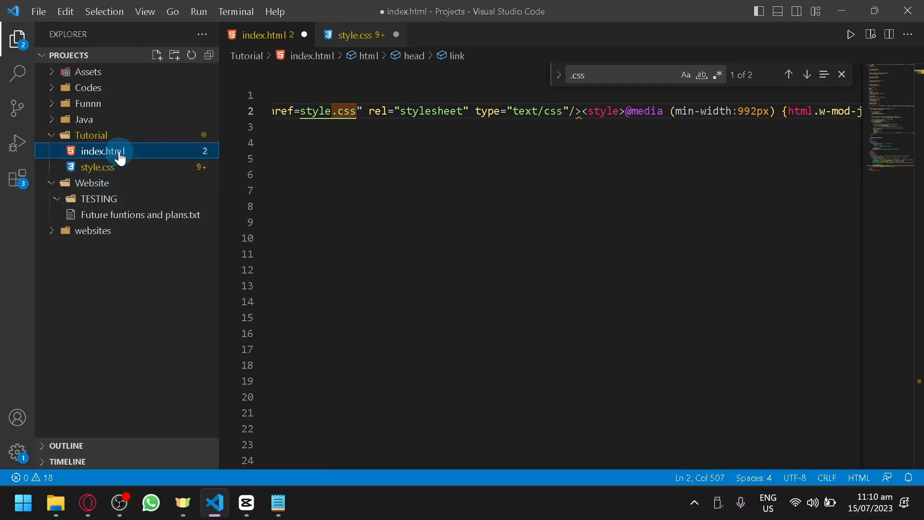
{"action": "right_click", "coordinate": [90, 135]}
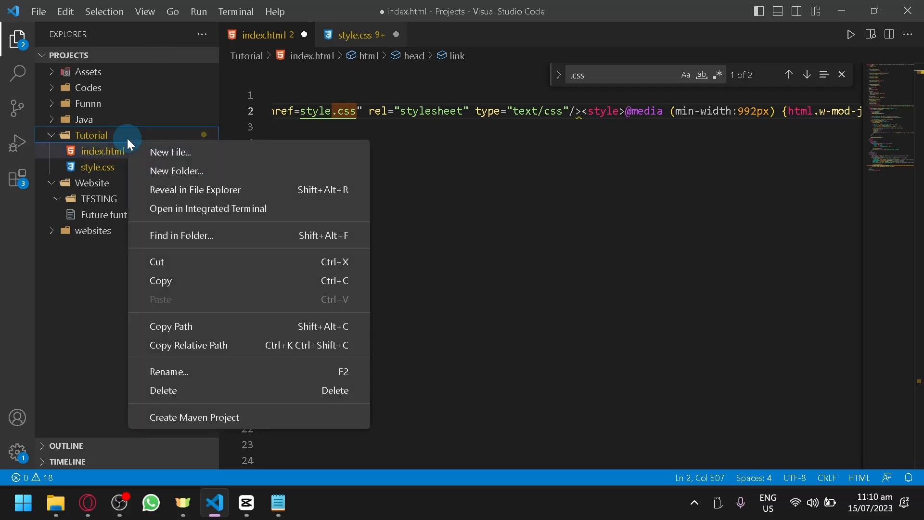
{"action": "left_click", "coordinate": [170, 152]}
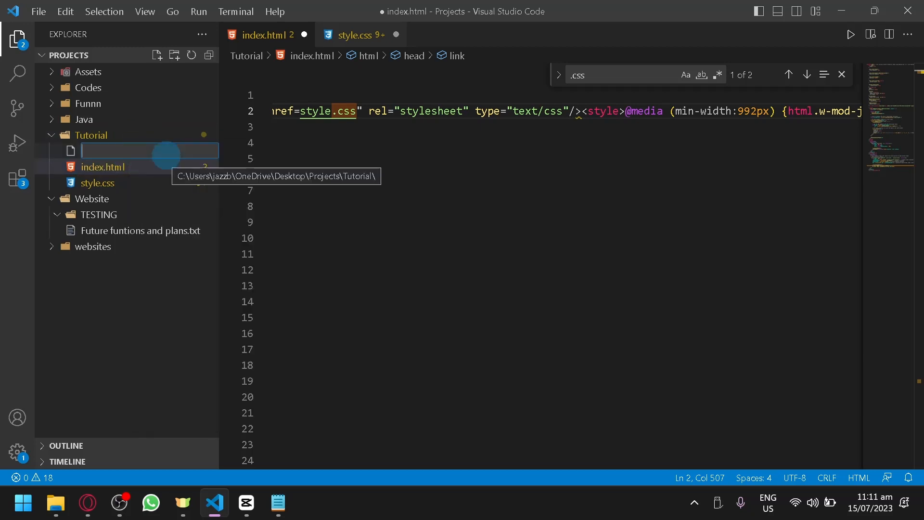
{"action": "type", "text": "script.js"}
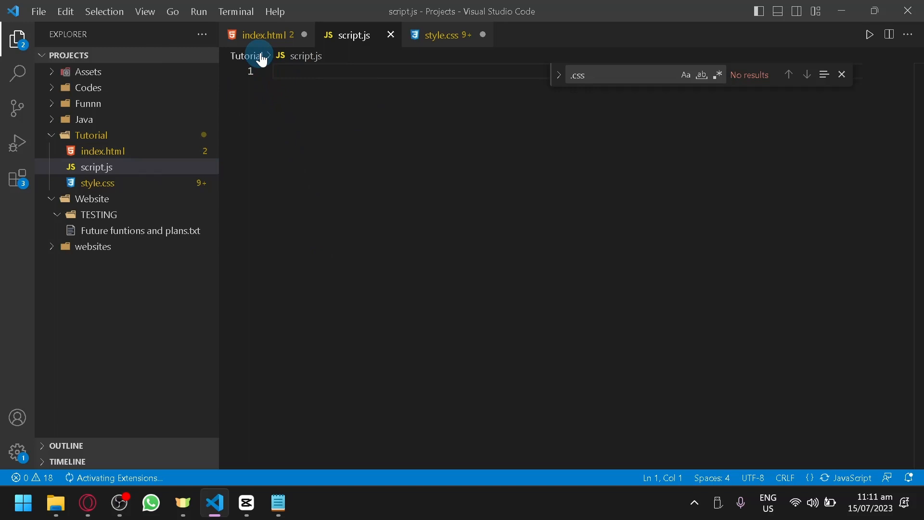
Search index.html for '.js', select the lenis.min.js cdn.jsdelivr.net URL and carry it to Notepad
{"action": "left_click", "coordinate": [265, 35]}
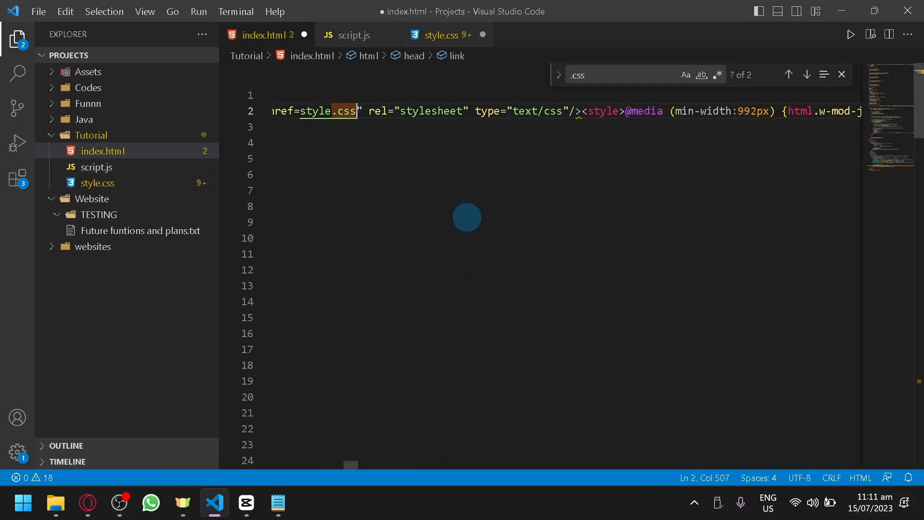
{"action": "left_click", "coordinate": [580, 75]}
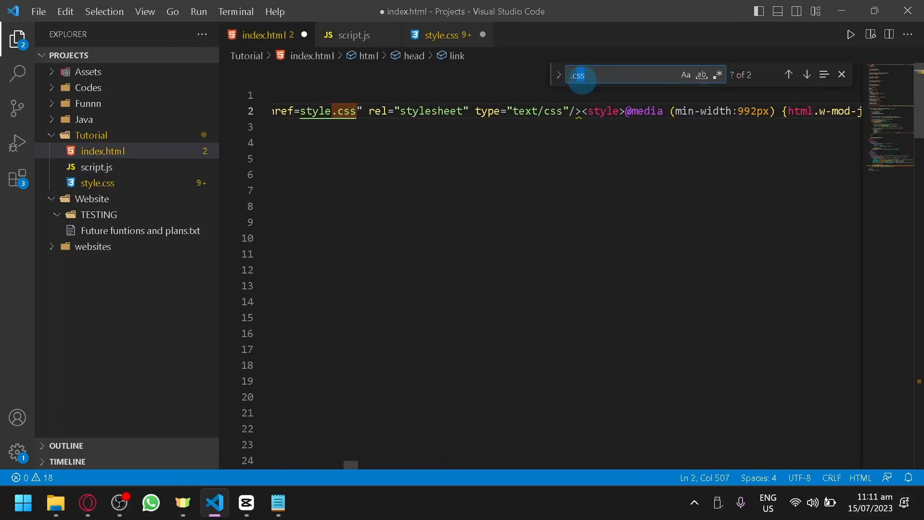
{"action": "type", "text": ".js"}
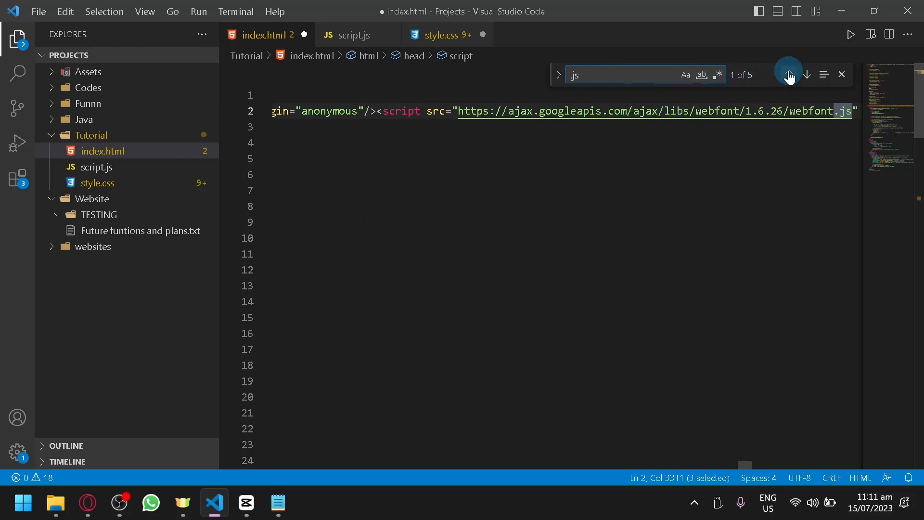
{"action": "left_click", "coordinate": [788, 74]}
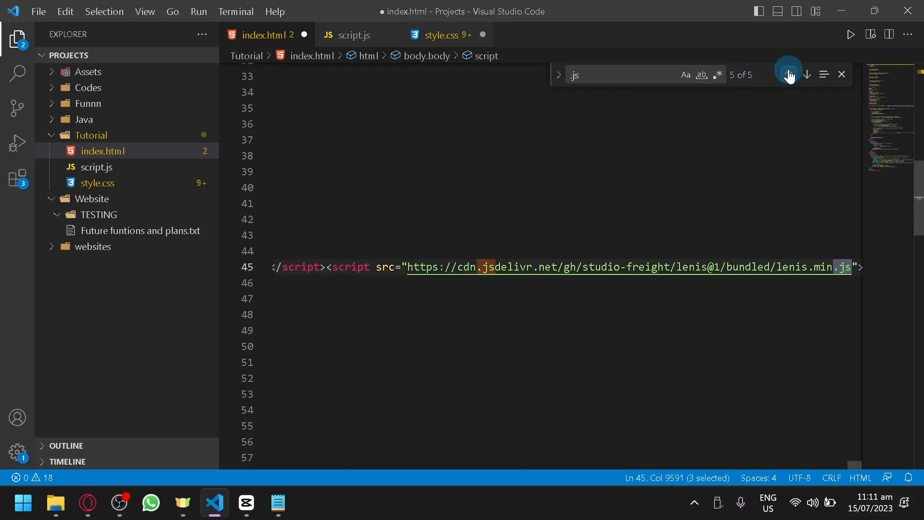
{"action": "left_click", "coordinate": [788, 74]}
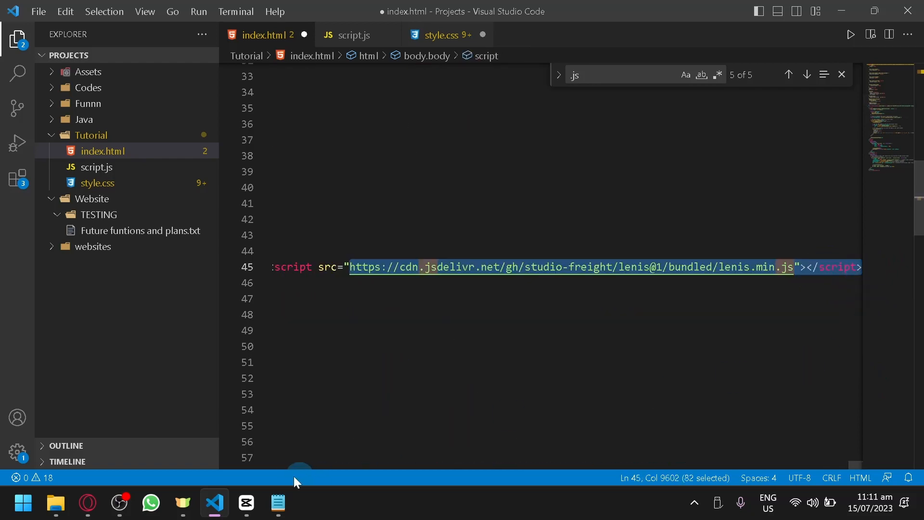
{"action": "left_click", "coordinate": [277, 502]}
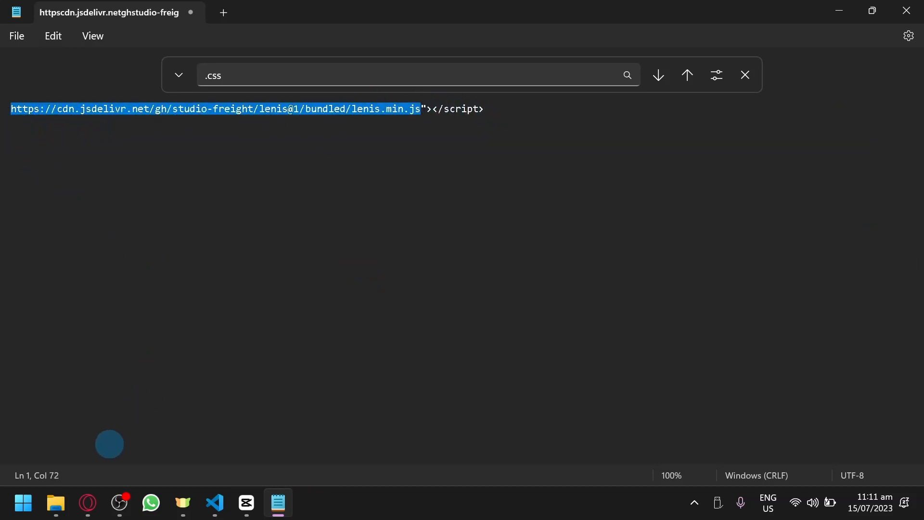
Load lenis.min.js from its CDN in Opera, select all its code and bring it to script.js in VS Code
{"action": "left_click", "coordinate": [577, 12]}
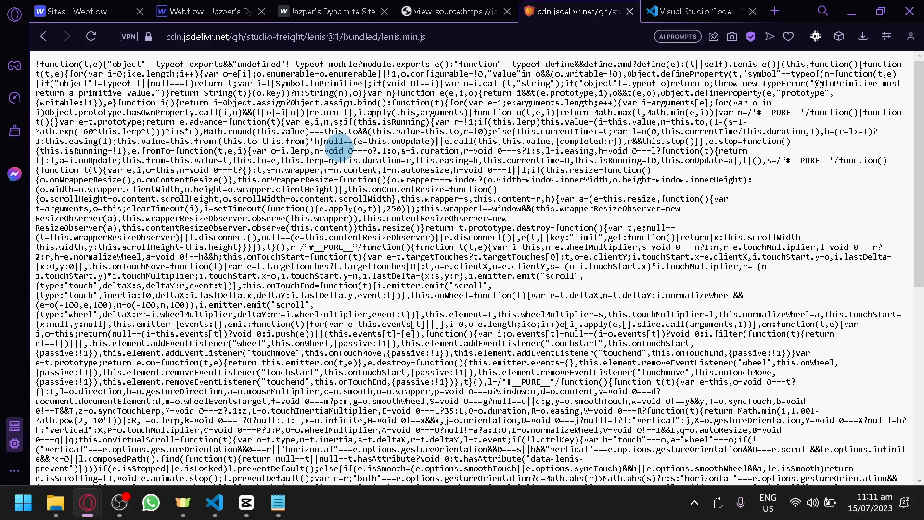
{"action": "key", "text": "ctrl+a"}
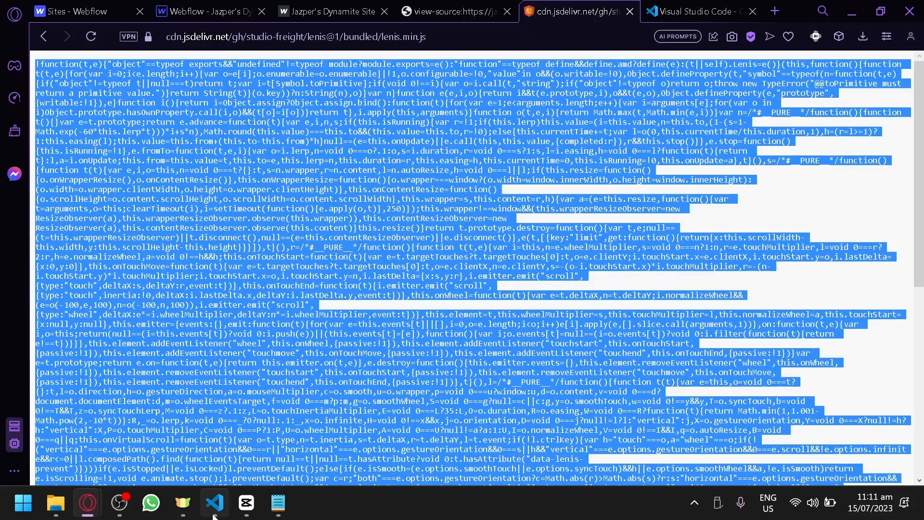
{"action": "left_click", "coordinate": [214, 503]}
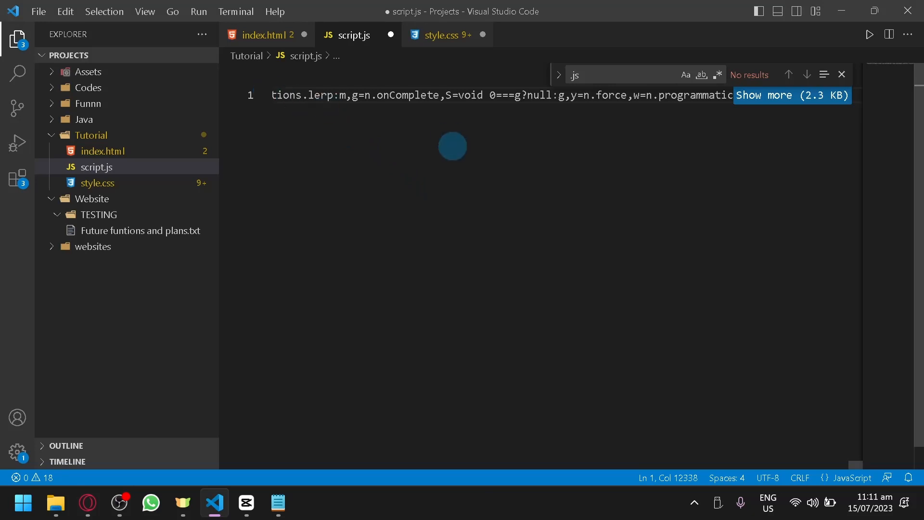
{"action": "right_click", "coordinate": [453, 147]}
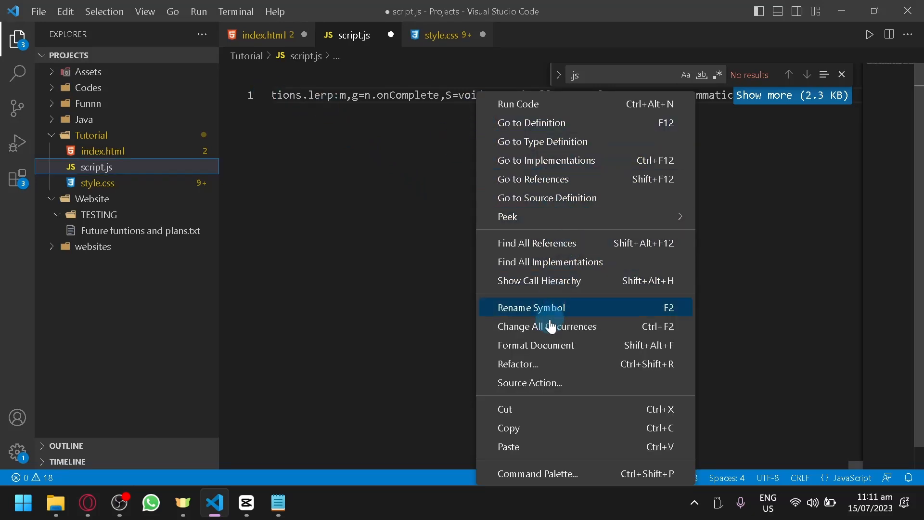
{"action": "mouse_move", "coordinate": [596, 382]}
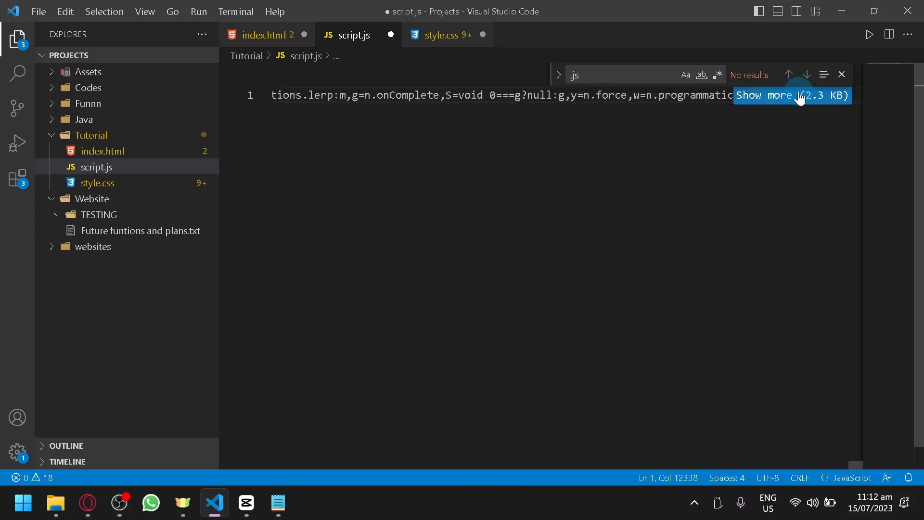
{"action": "right_click", "coordinate": [442, 177]}
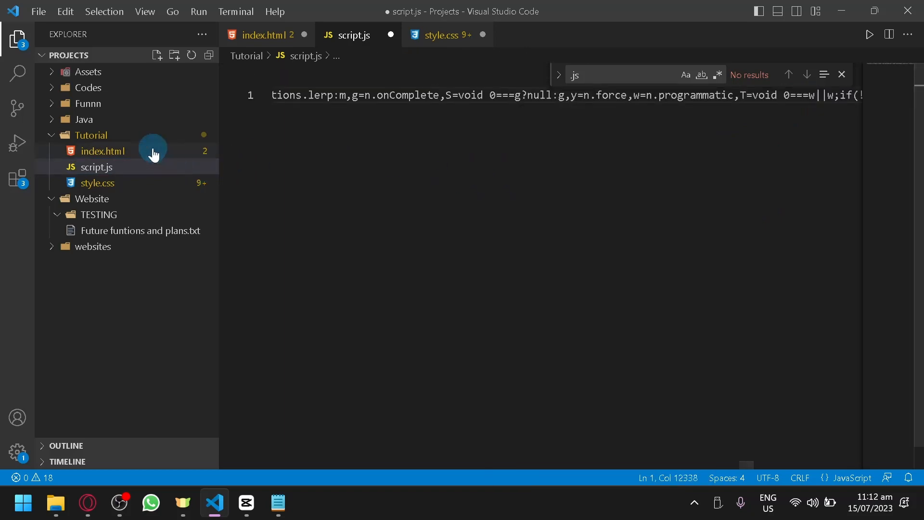
Fix the Lenis script reference to script.js, removing the stray letter, and review the head .js matches
{"action": "left_click", "coordinate": [103, 151]}
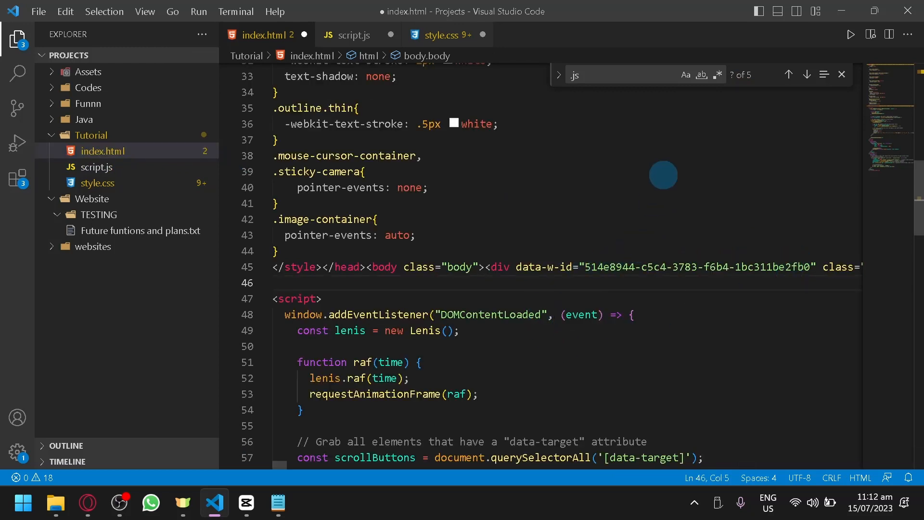
{"action": "left_click", "coordinate": [788, 75]}
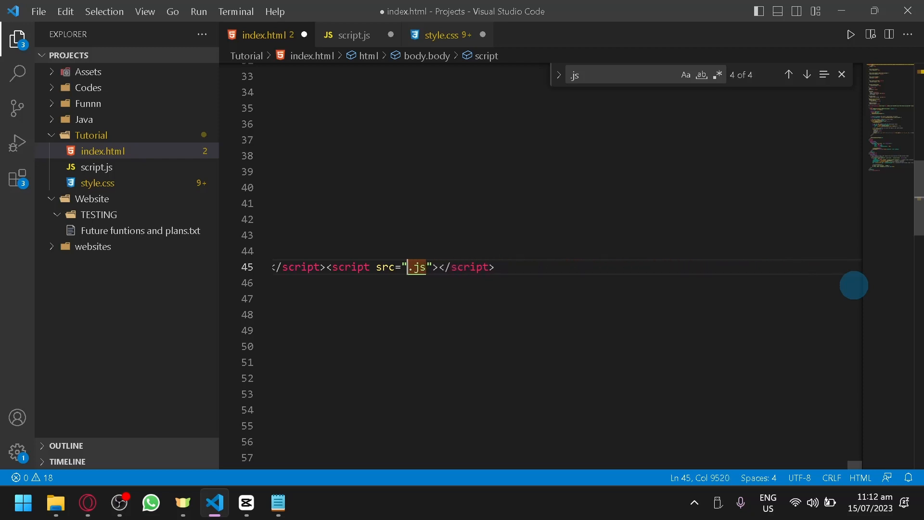
{"action": "key", "text": "Backspace"}
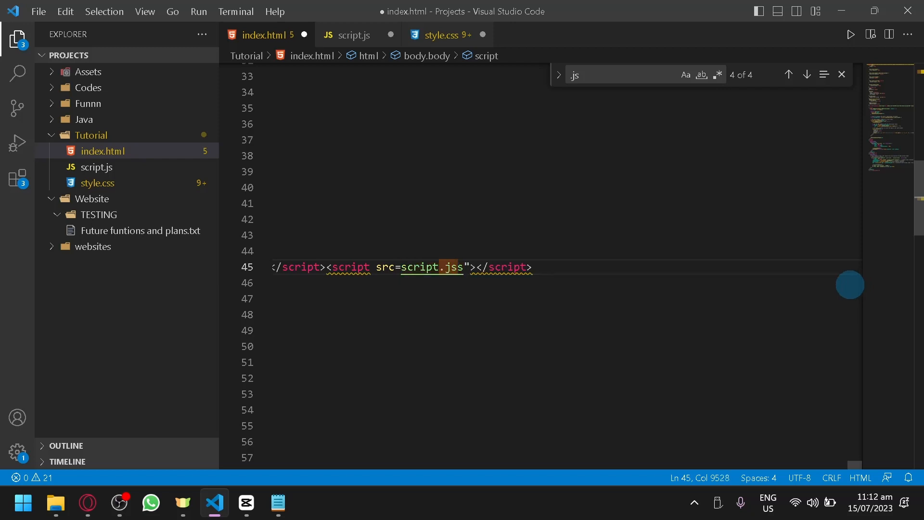
{"action": "key", "text": "Backspace"}
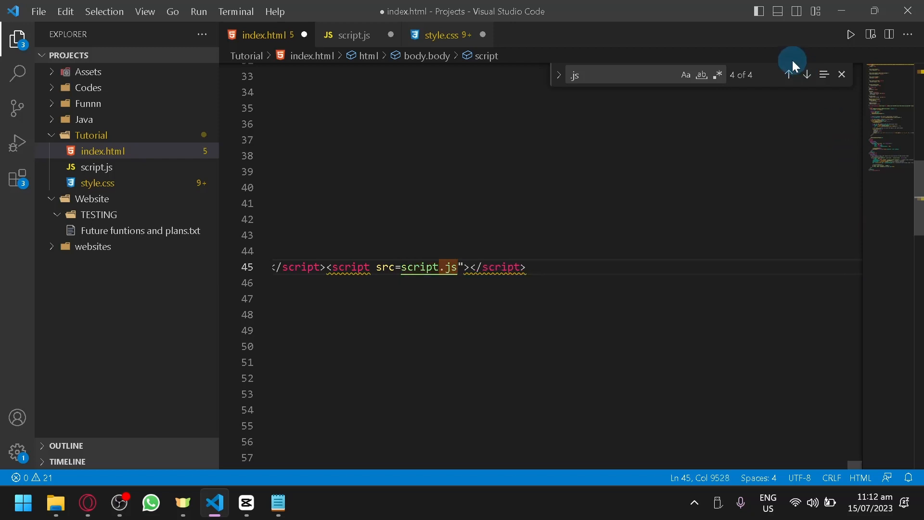
{"action": "left_click", "coordinate": [806, 74]}
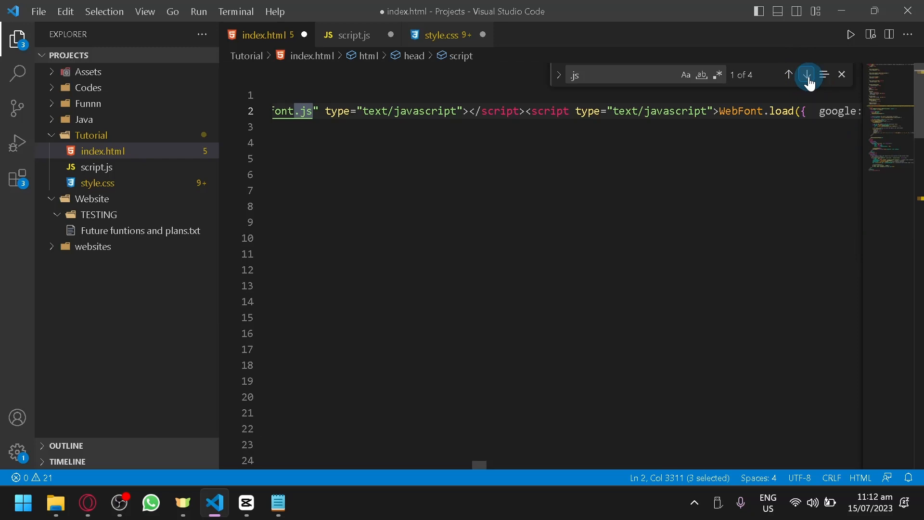
{"action": "left_click", "coordinate": [806, 74]}
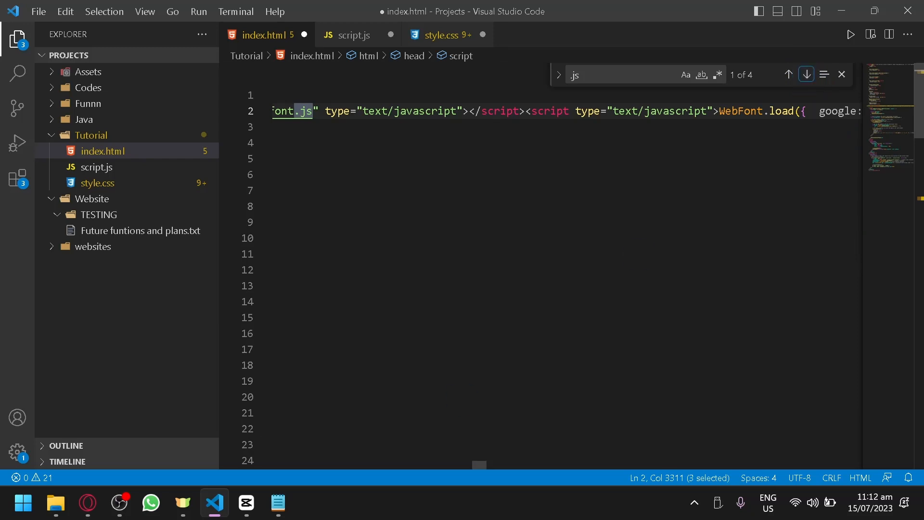
{"action": "mouse_move", "coordinate": [300, 110]}
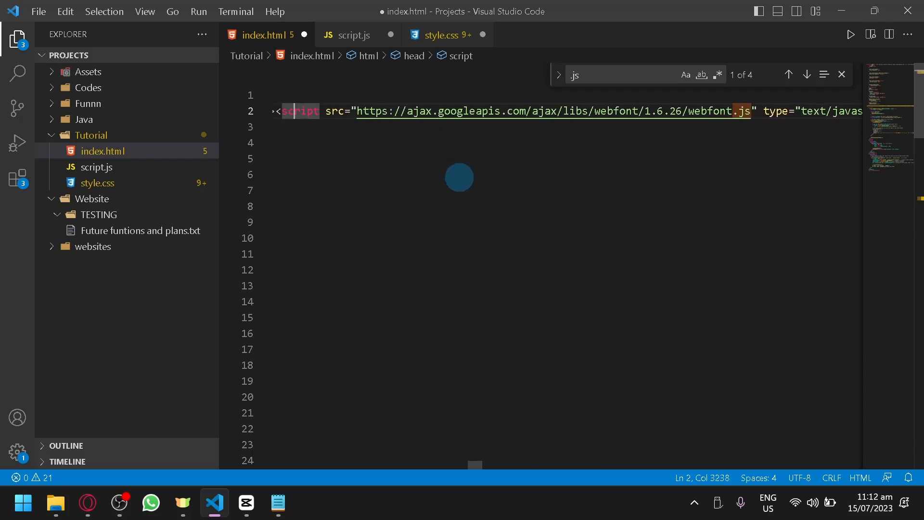
{"action": "mouse_move", "coordinate": [736, 112]}
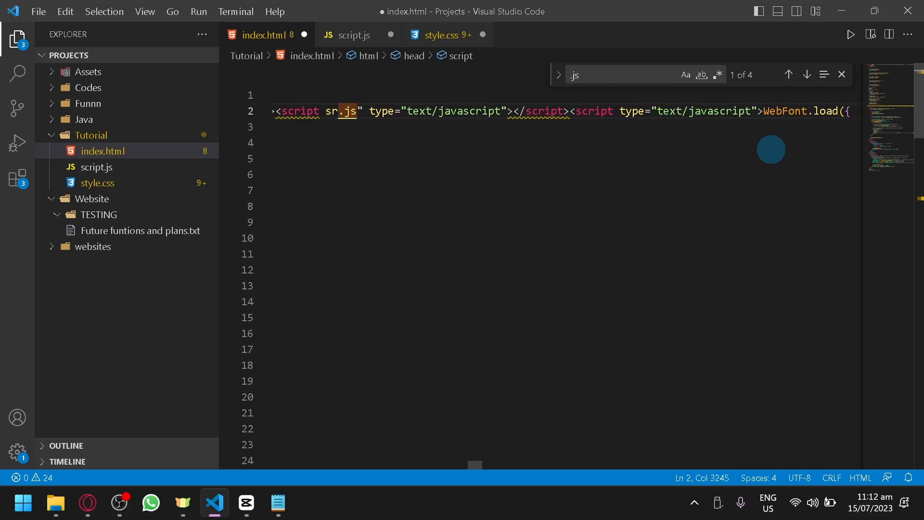
Step through the remaining .js matches and point each script src at the local script.js
{"action": "type", "text": "s="}
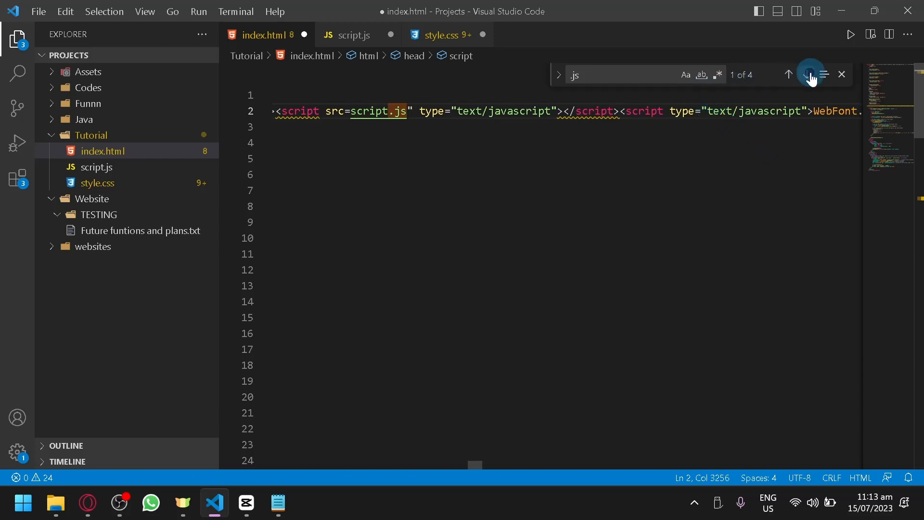
{"action": "left_click", "coordinate": [806, 75]}
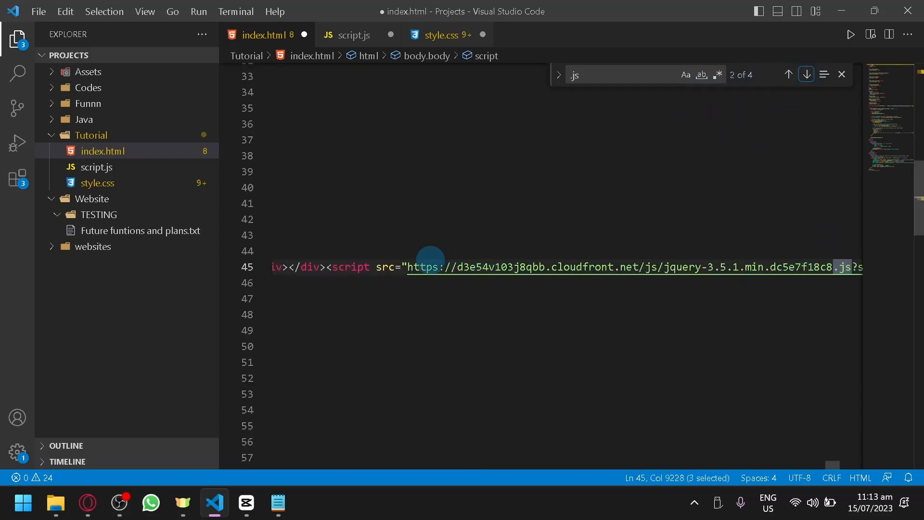
{"action": "mouse_move", "coordinate": [418, 267]}
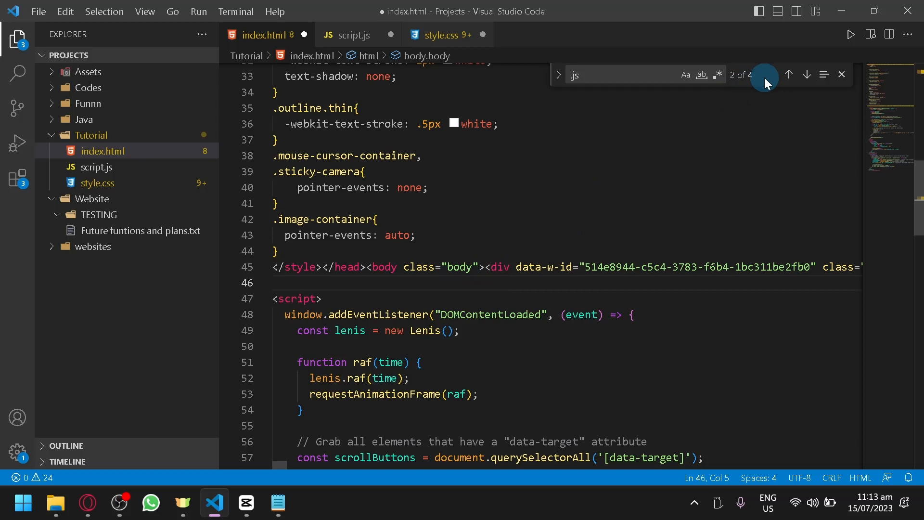
{"action": "left_click", "coordinate": [788, 74]}
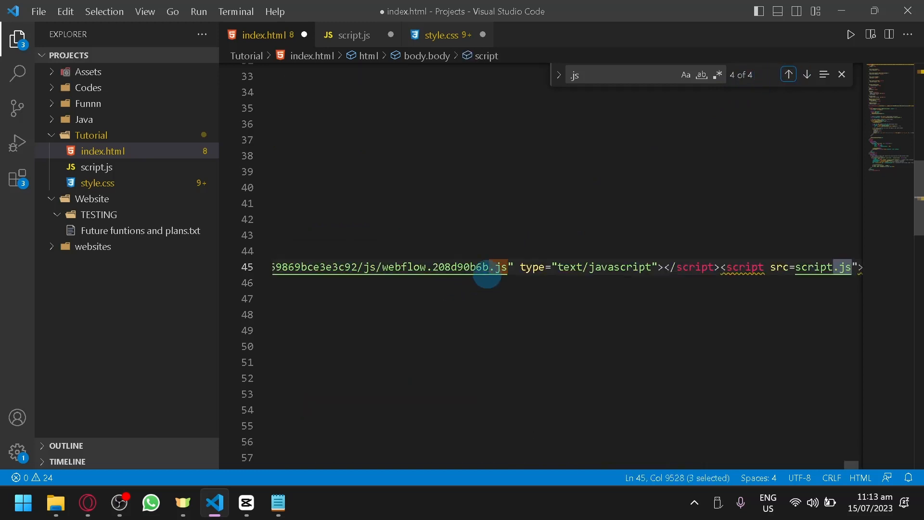
{"action": "left_click", "coordinate": [788, 74]}
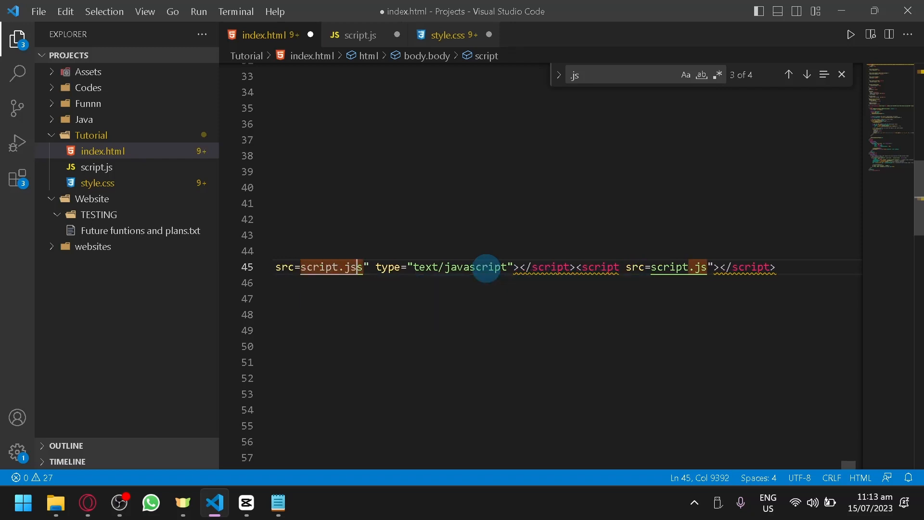
{"action": "left_click", "coordinate": [789, 74]}
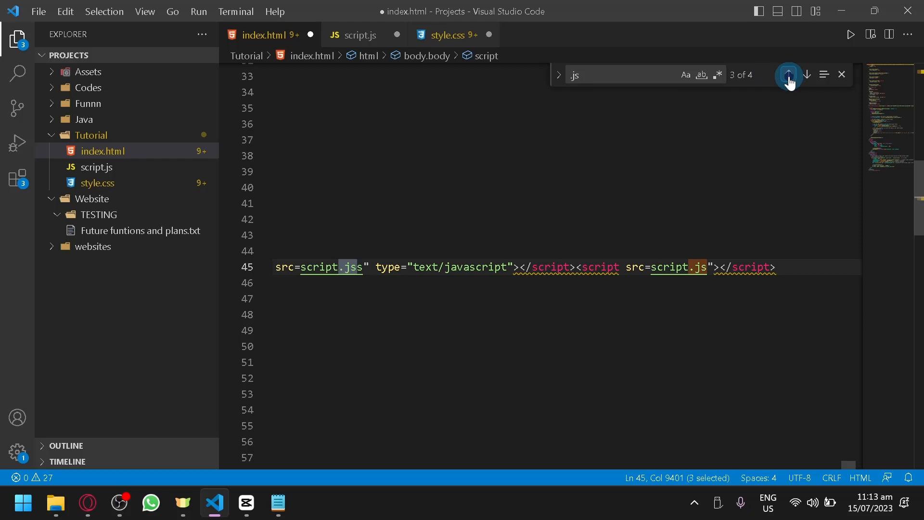
{"action": "left_click", "coordinate": [788, 74]}
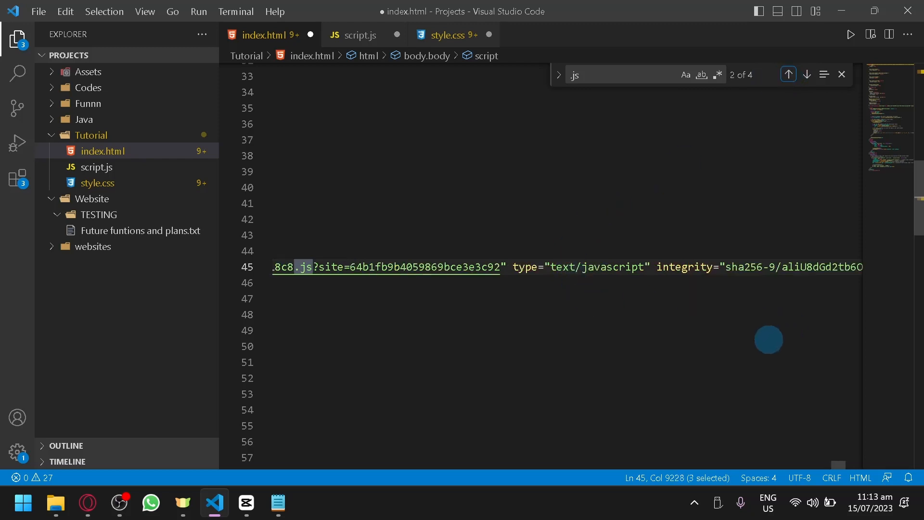
{"action": "mouse_move", "coordinate": [96, 166]}
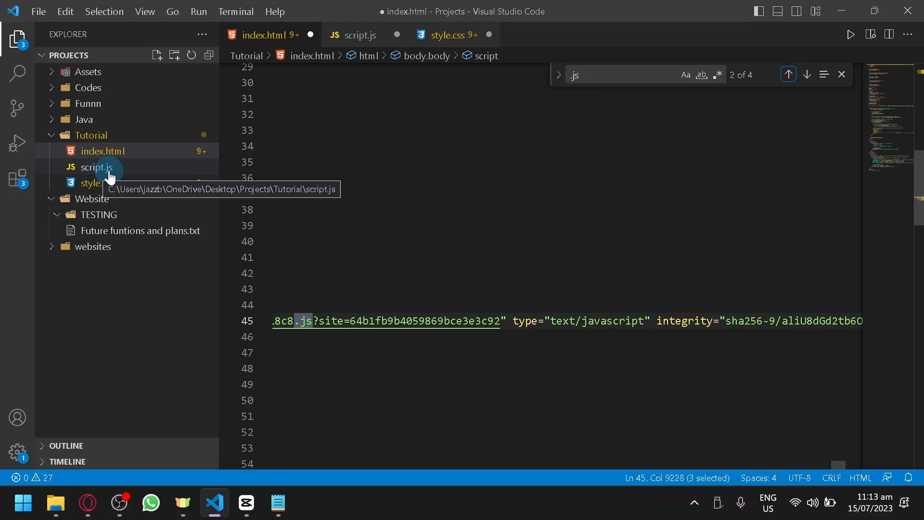
{"action": "mouse_move", "coordinate": [103, 151]}
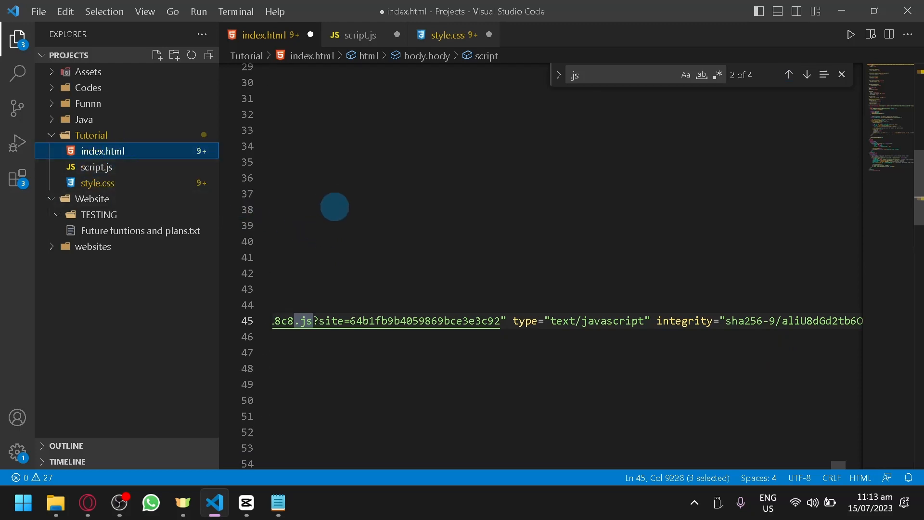
{"action": "scroll", "scroll_direction": "up", "scroll_amount": 3}
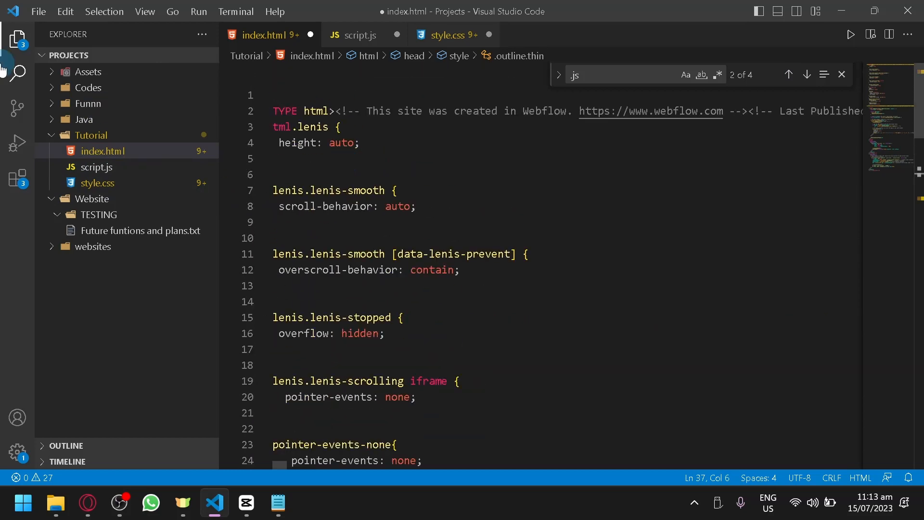
{"action": "mouse_move", "coordinate": [17, 175]}
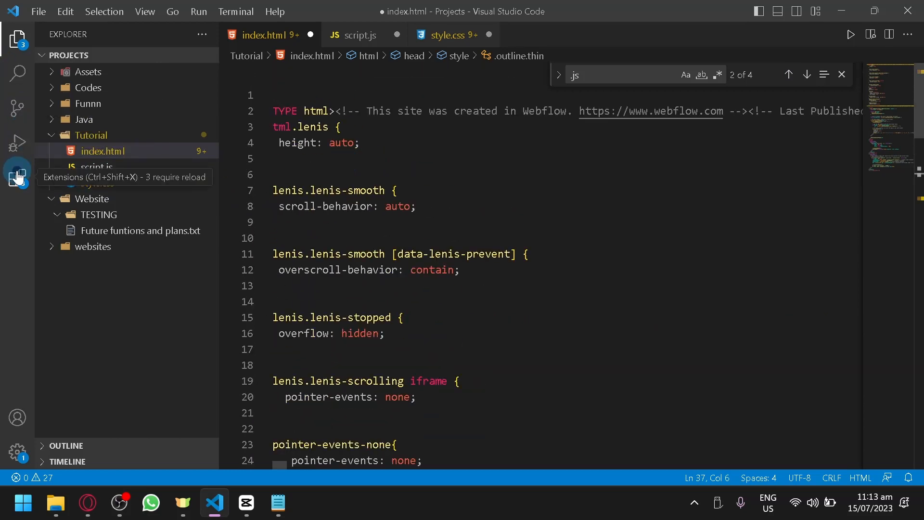
Search Extensions for 'live' and view Microsoft's Live Preview page, then return to index.html
{"action": "left_click", "coordinate": [17, 174]}
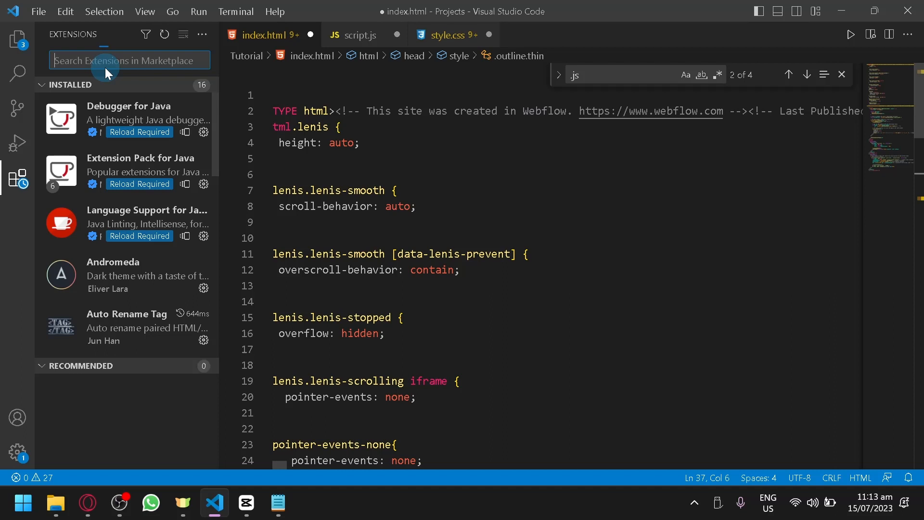
{"action": "type", "text": "live"}
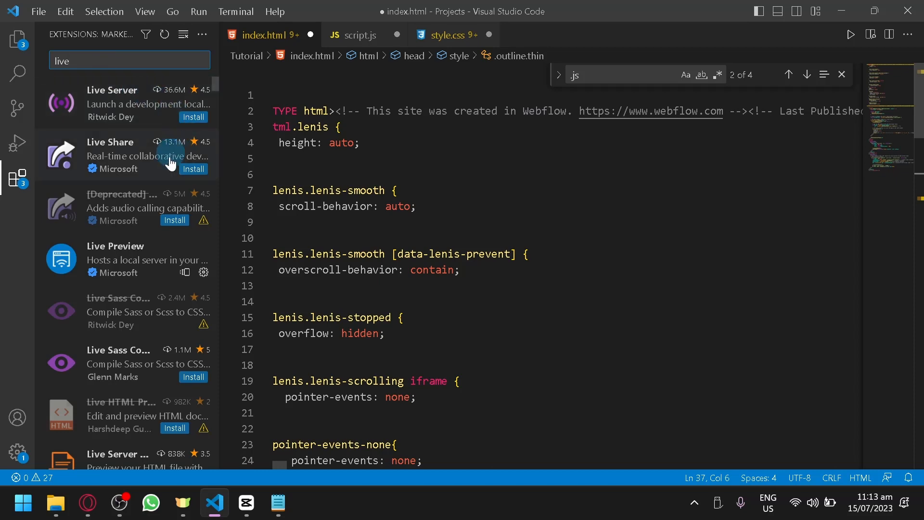
{"action": "left_click", "coordinate": [147, 258]}
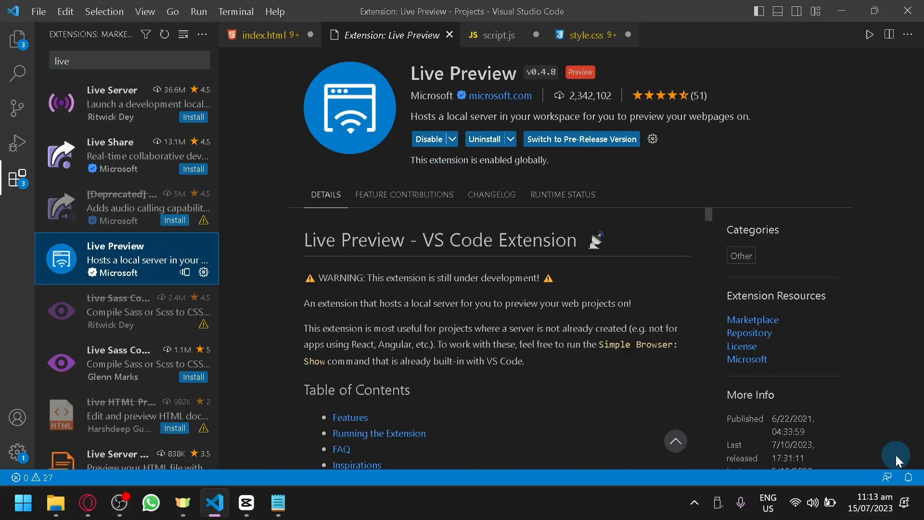
{"action": "left_click", "coordinate": [908, 35]}
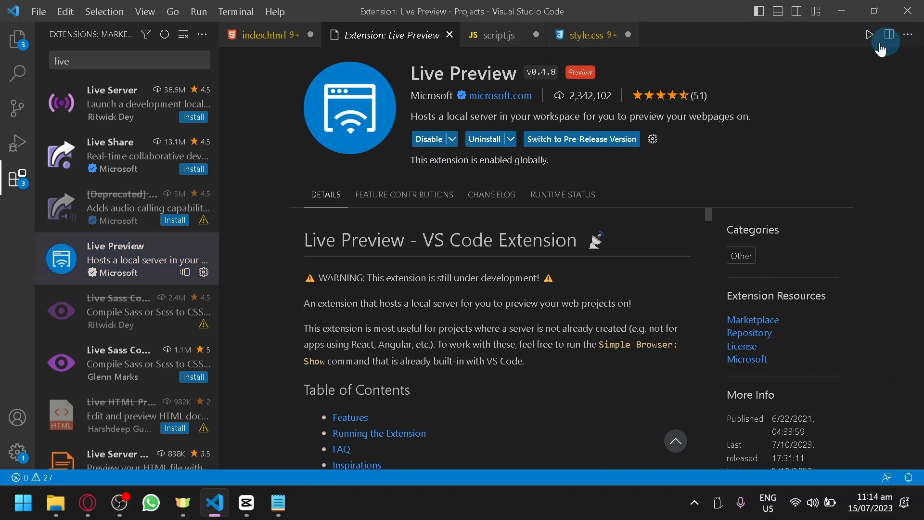
{"action": "mouse_move", "coordinate": [891, 483]}
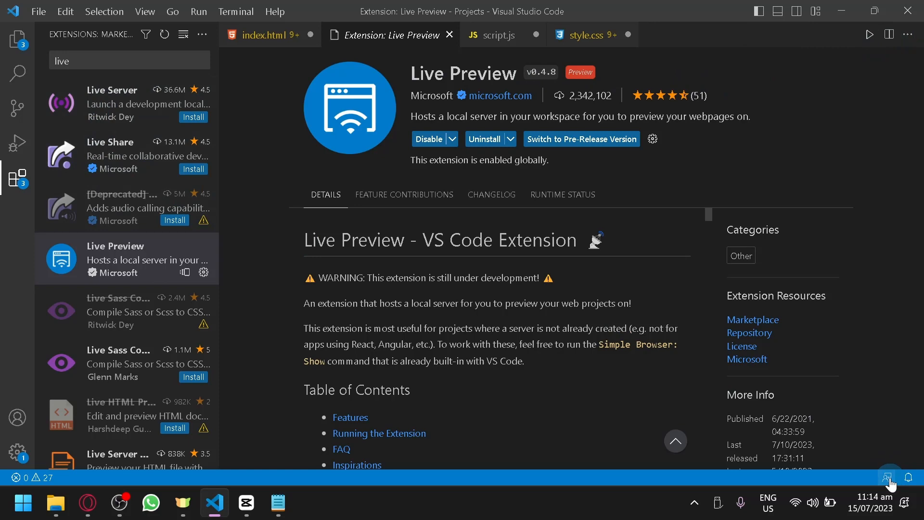
{"action": "mouse_move", "coordinate": [66, 127]}
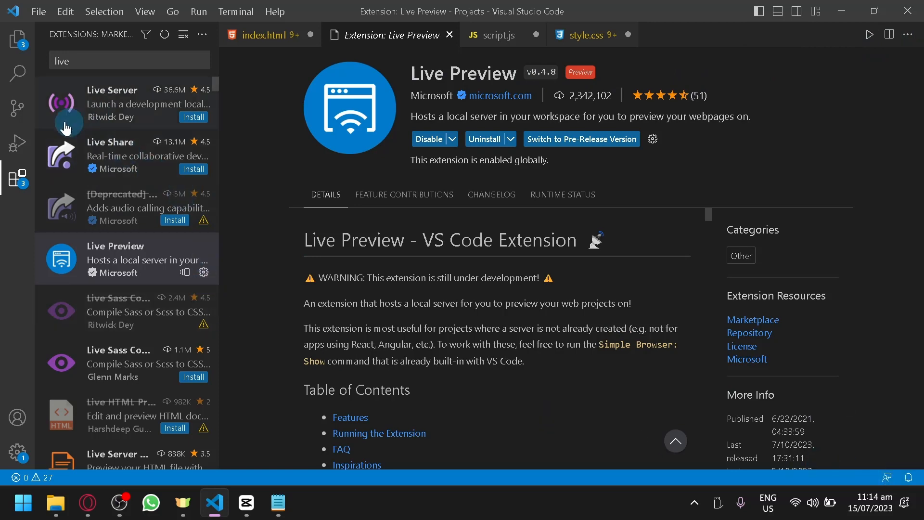
{"action": "left_click", "coordinate": [17, 39]}
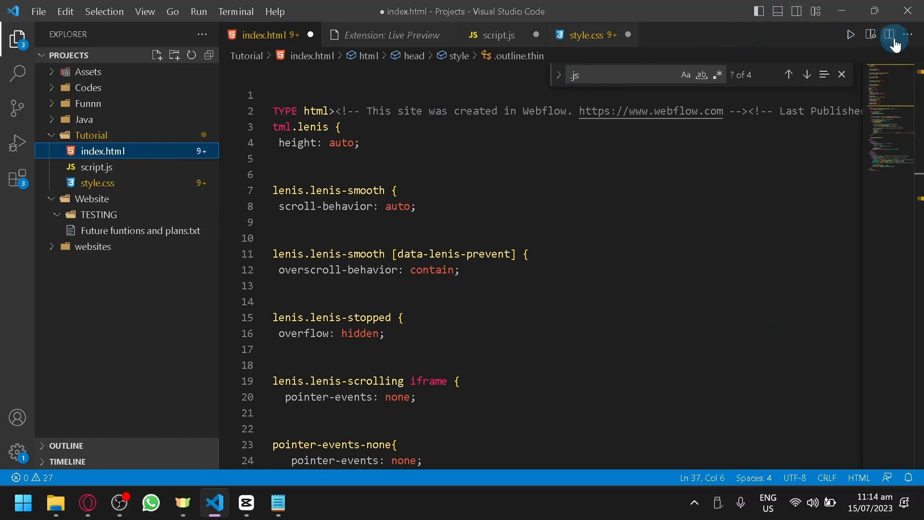
{"action": "mouse_move", "coordinate": [870, 34]}
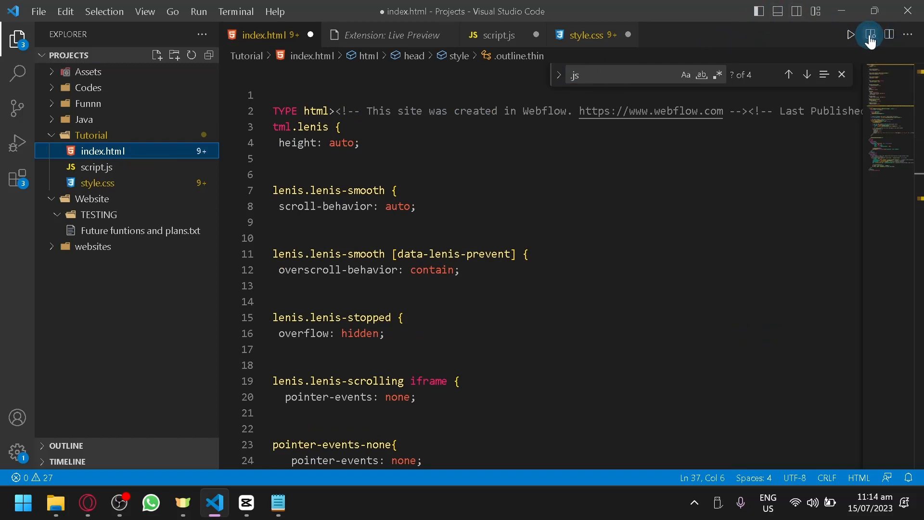
Show a live preview of index.html beside the code and scroll the rendered site
{"action": "left_click", "coordinate": [867, 35]}
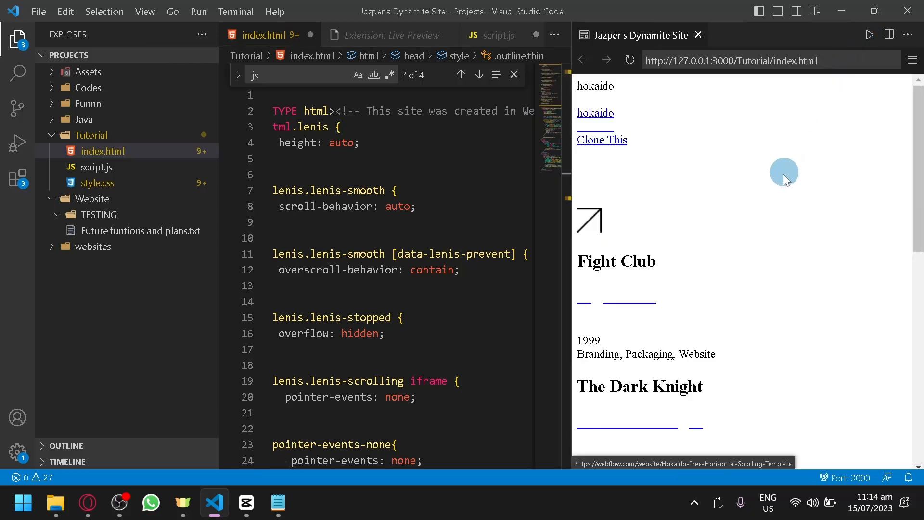
{"action": "scroll", "scroll_direction": "down", "scroll_amount": 3}
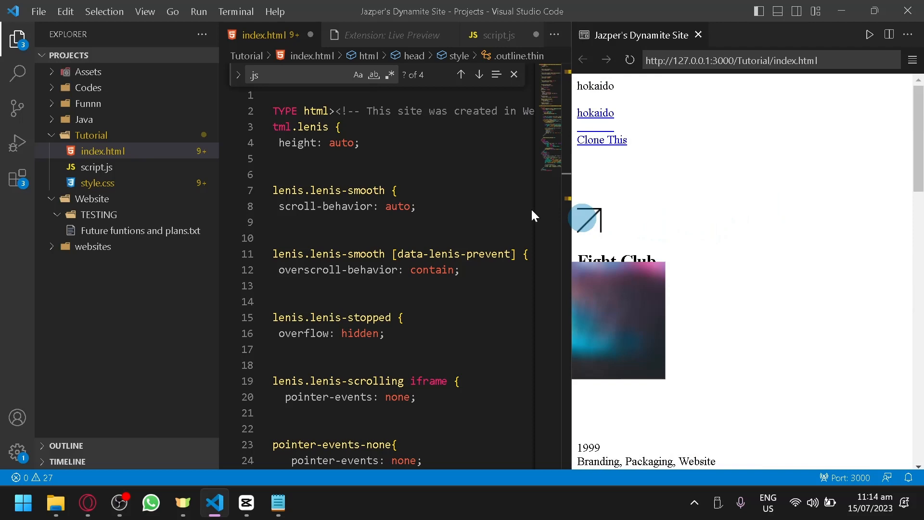
{"action": "scroll", "scroll_direction": "down", "scroll_amount": 3}
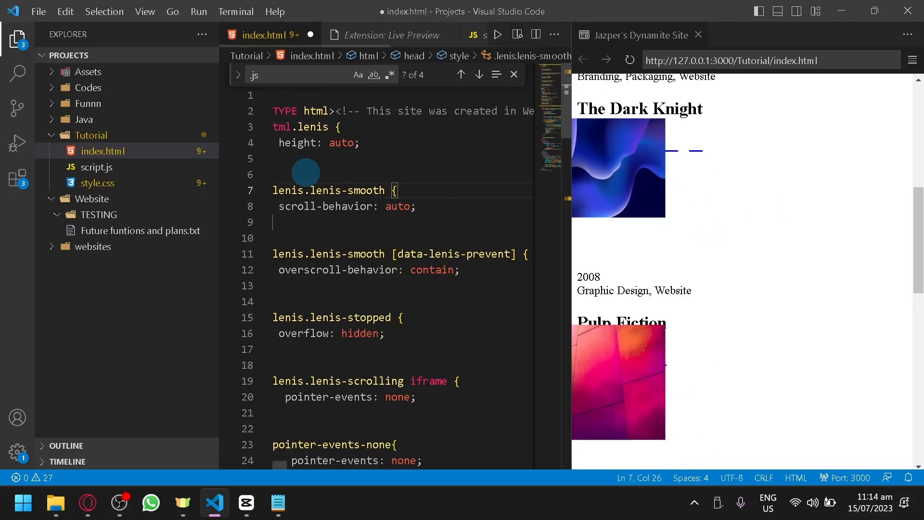
Look through script.js and then style.css in the editor beside the preview
{"action": "left_click", "coordinate": [96, 167]}
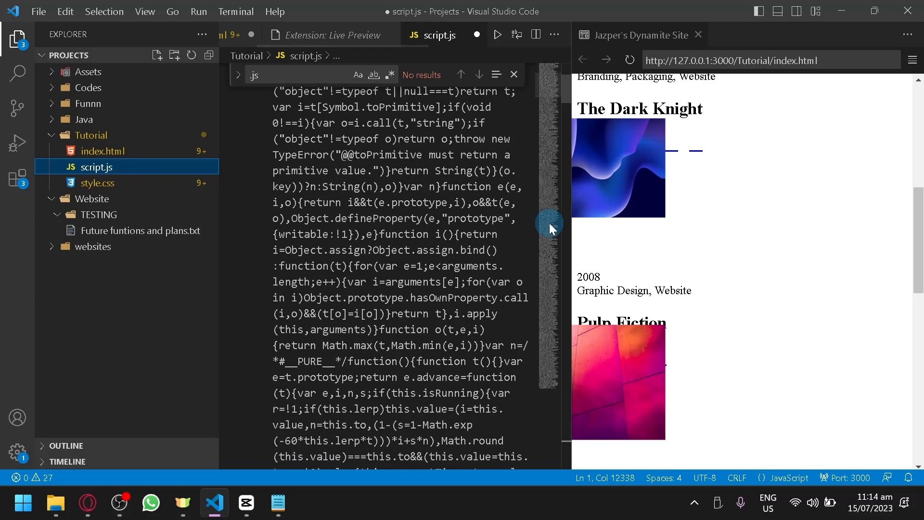
{"action": "scroll", "scroll_direction": "down", "scroll_amount": 3}
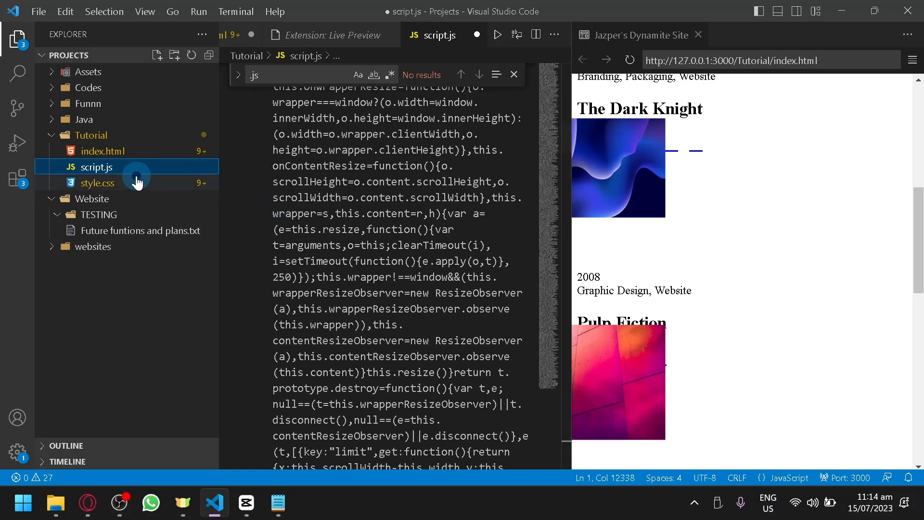
{"action": "left_click", "coordinate": [97, 183]}
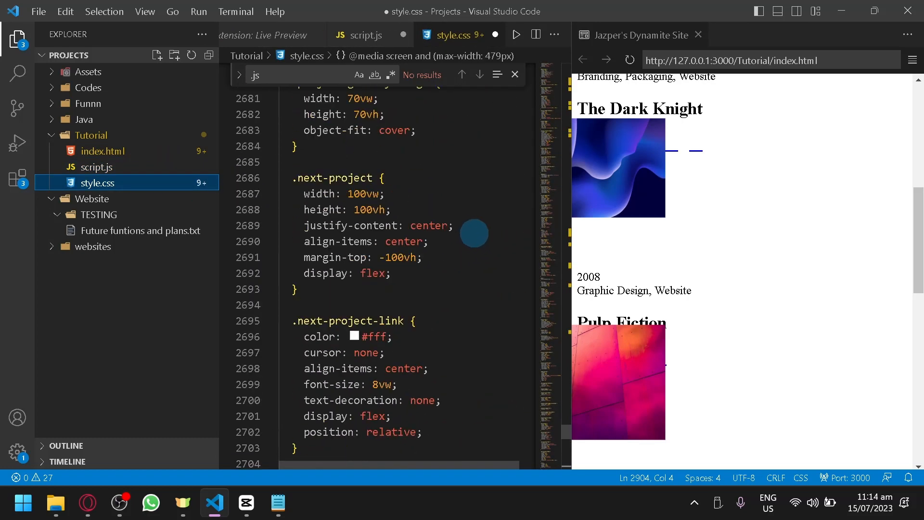
{"action": "scroll", "scroll_direction": "up", "scroll_amount": 3}
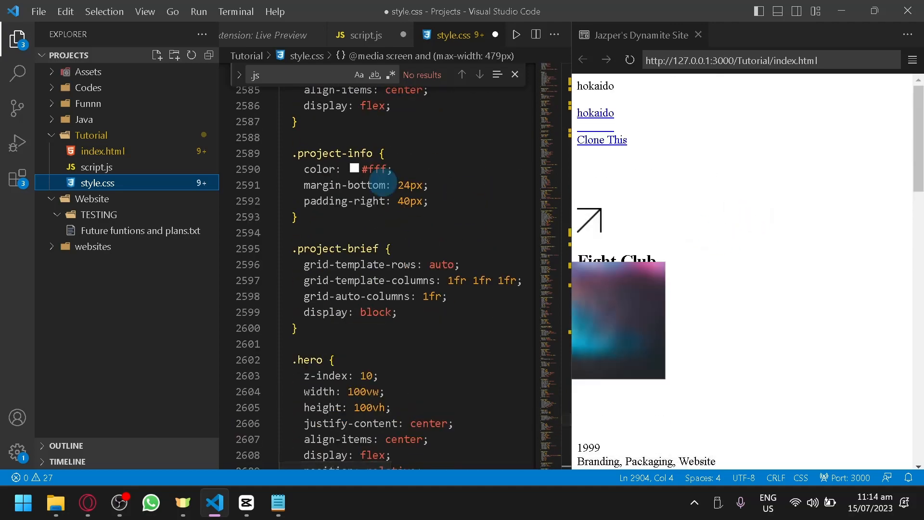
{"action": "scroll", "scroll_direction": "up", "scroll_amount": 3}
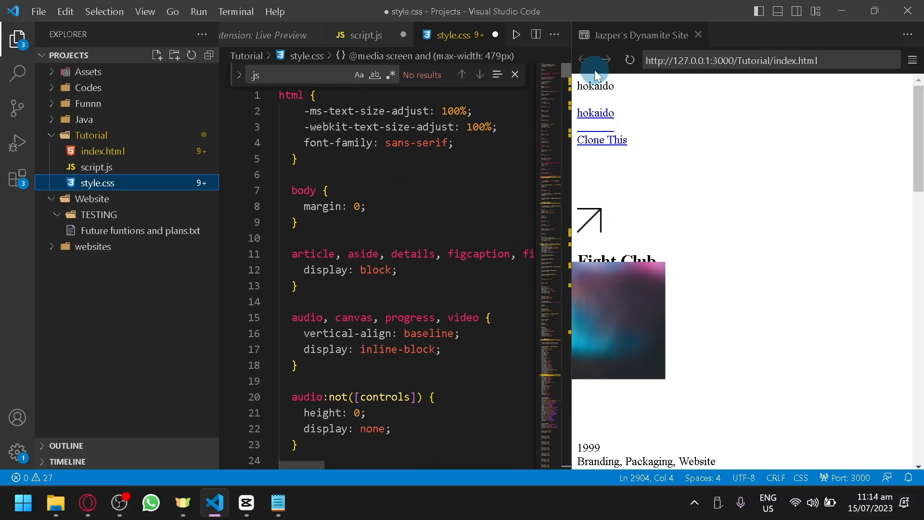
{"action": "scroll", "scroll_direction": "down", "scroll_amount": 3}
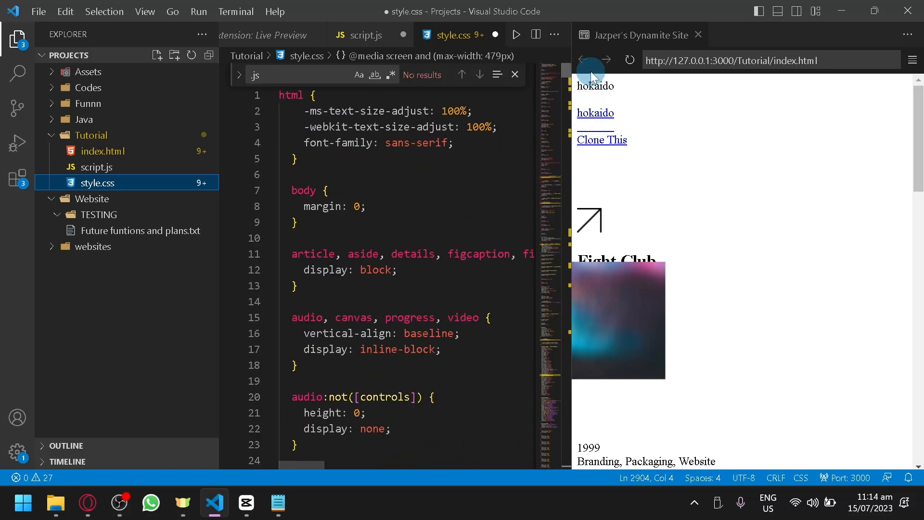
Bring up the preview group actions and the Tutorial folder file list from the style.css breadcrumb
{"action": "left_click", "coordinate": [453, 142]}
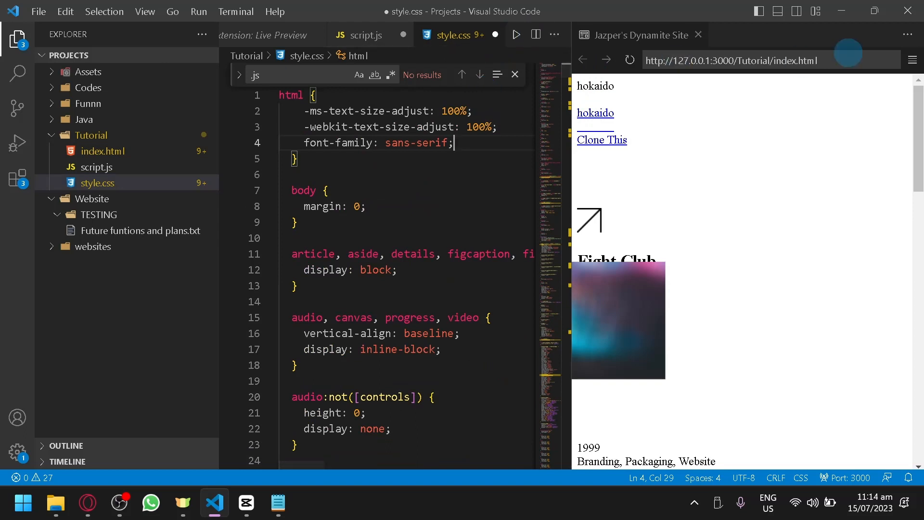
{"action": "left_click", "coordinate": [907, 34]}
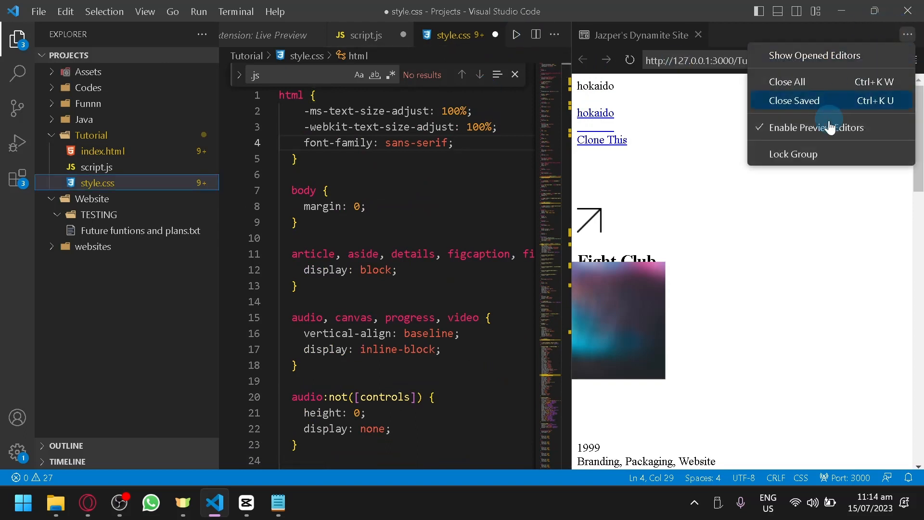
{"action": "mouse_move", "coordinate": [575, 56]}
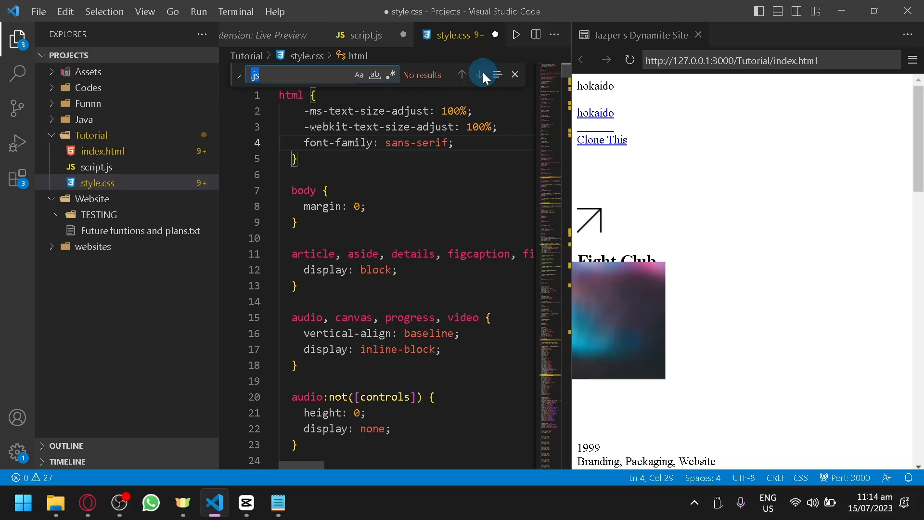
{"action": "left_click", "coordinate": [306, 55]}
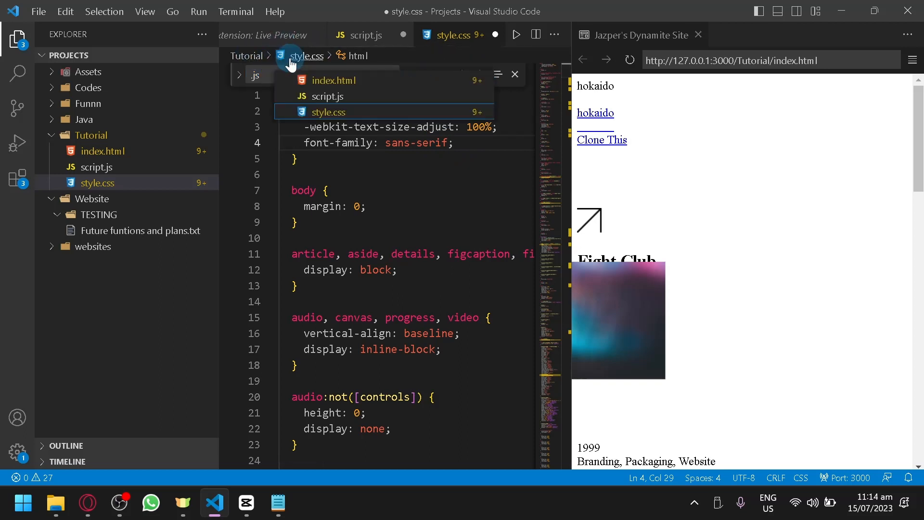
Switch to index.html and search '.js' then '.css' to confirm its local script.js and style.css references
{"action": "left_click", "coordinate": [334, 80]}
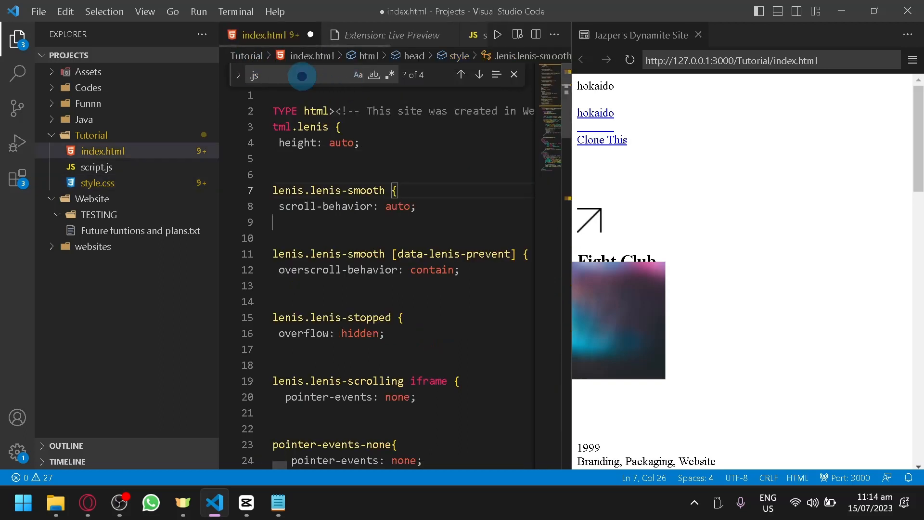
{"action": "type", "text": "j"}
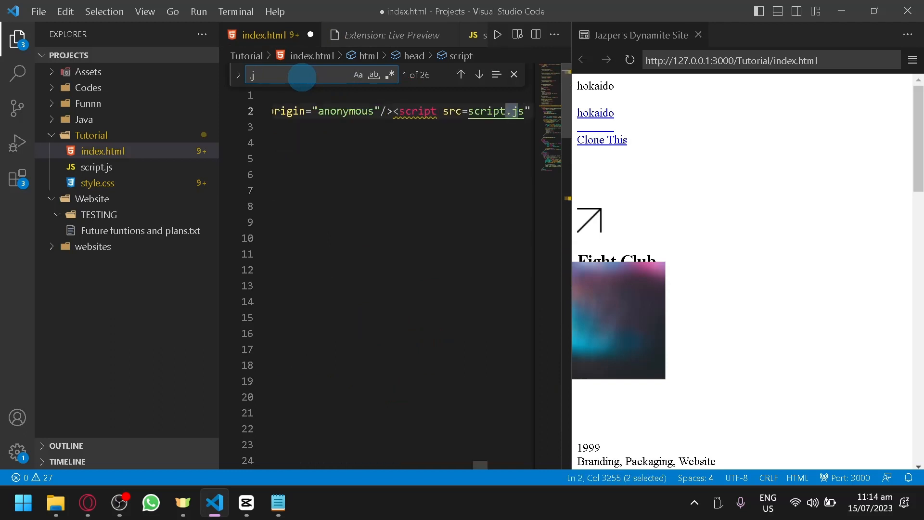
{"action": "type", "text": ".css"}
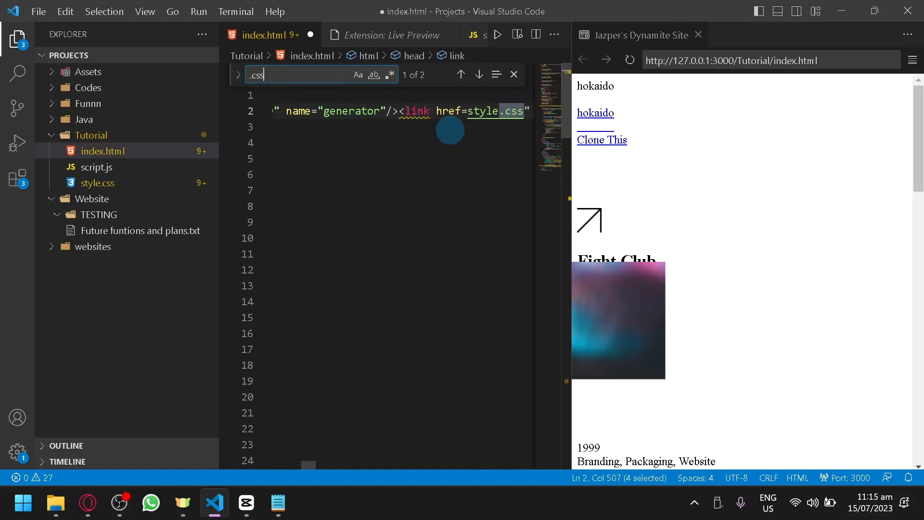
{"action": "left_click", "coordinate": [479, 74]}
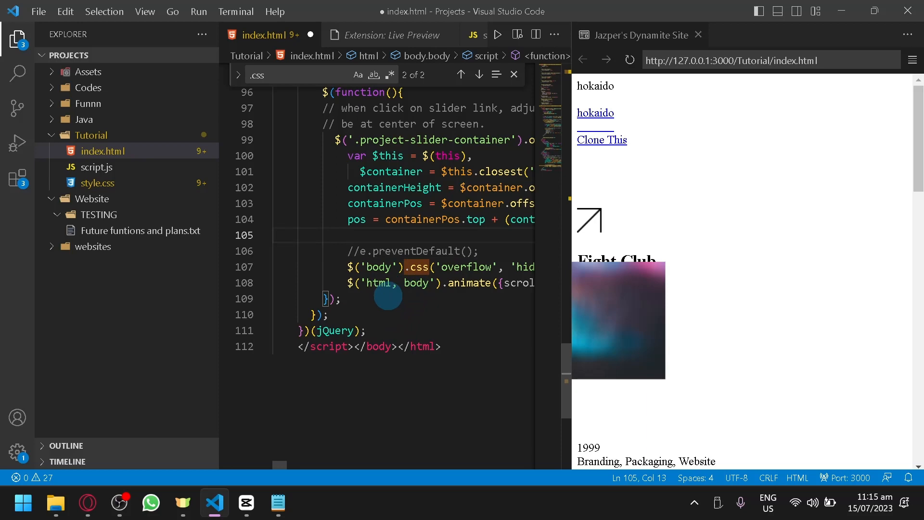
{"action": "scroll", "scroll_direction": "up", "scroll_amount": 3}
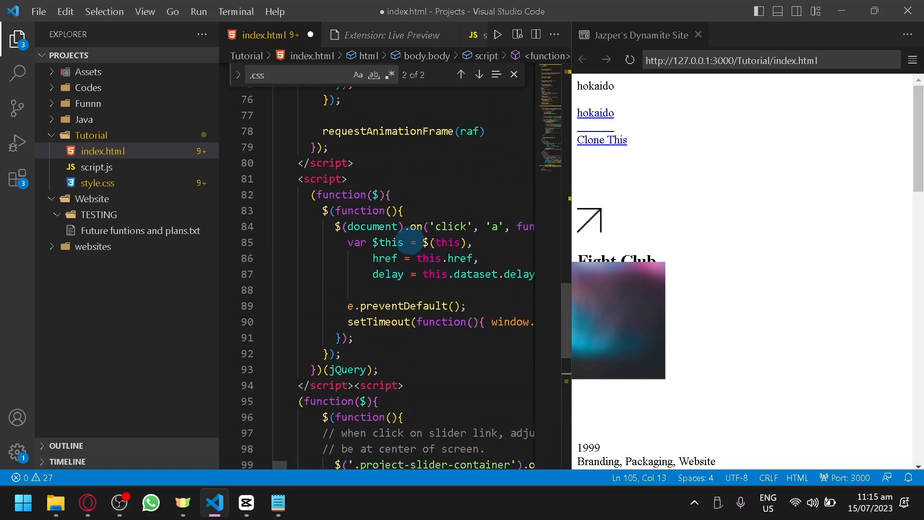
{"action": "mouse_move", "coordinate": [287, 6]}
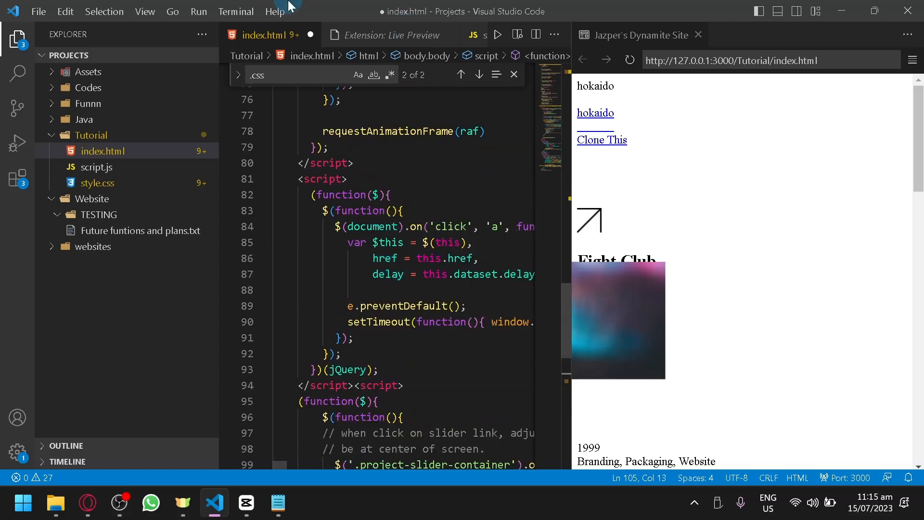
{"action": "scroll", "scroll_direction": "up", "scroll_amount": 3}
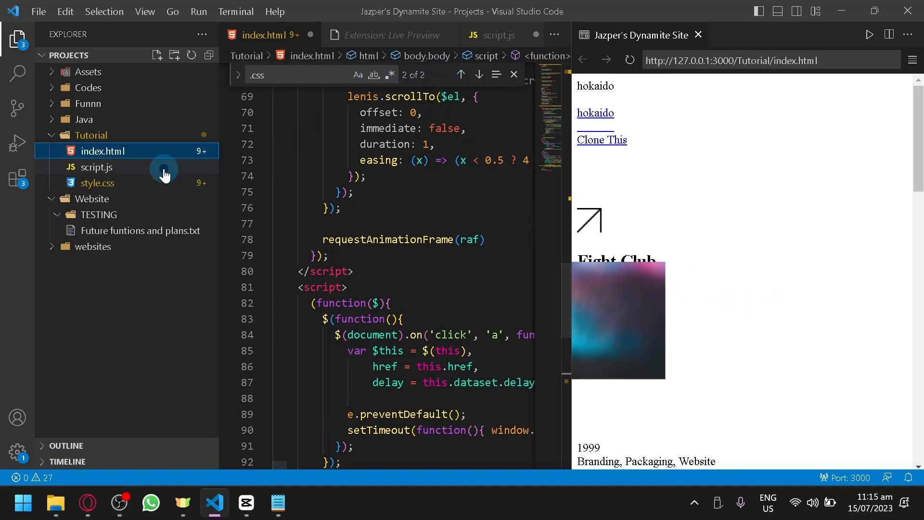
Open script.js in the right-hand pane and scroll its Lenis library code
{"action": "left_click", "coordinate": [96, 166]}
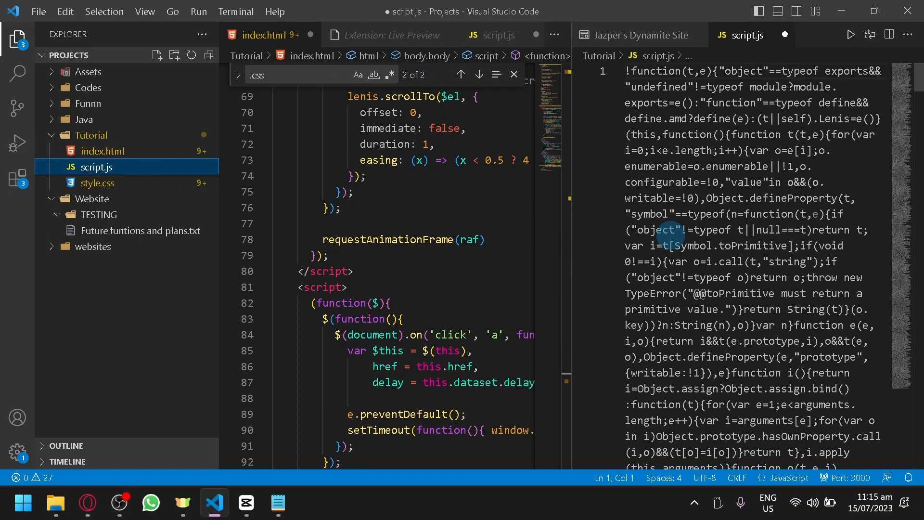
{"action": "scroll", "scroll_direction": "down", "scroll_amount": 3}
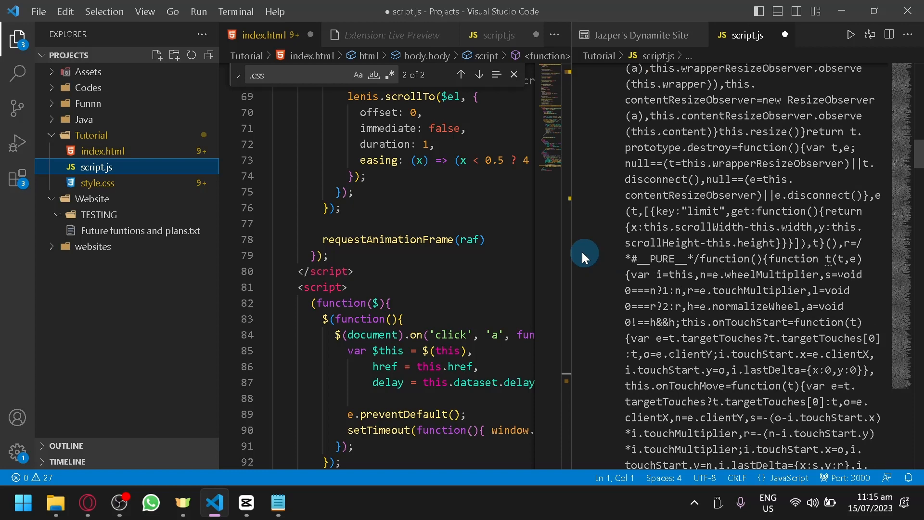
{"action": "mouse_move", "coordinate": [184, 371]}
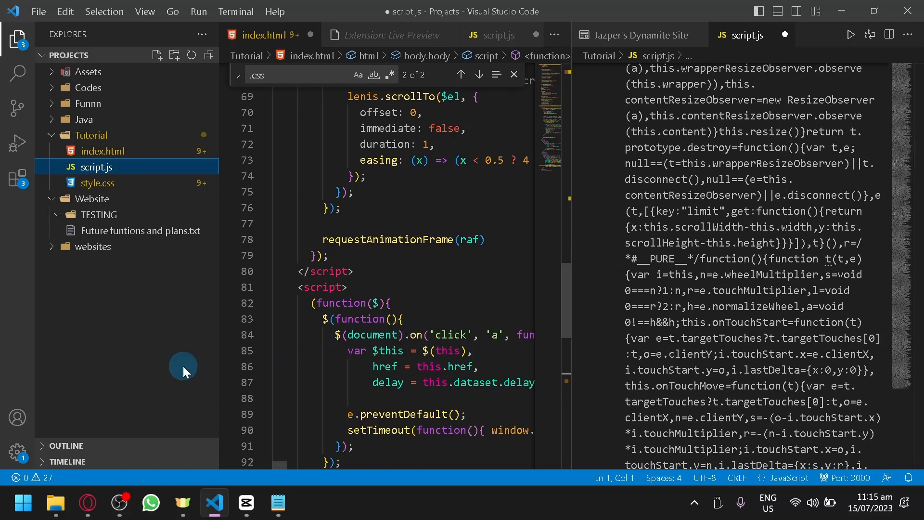
{"action": "mouse_move", "coordinate": [293, 309]}
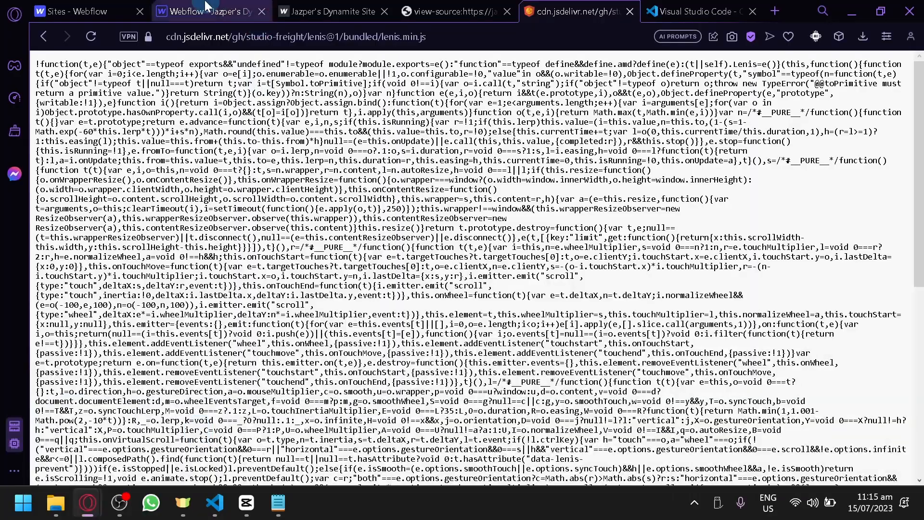
Check the live Hokaido site, close Webflow's Publish panel, and switch back to VS Code
{"action": "left_click", "coordinate": [330, 12]}
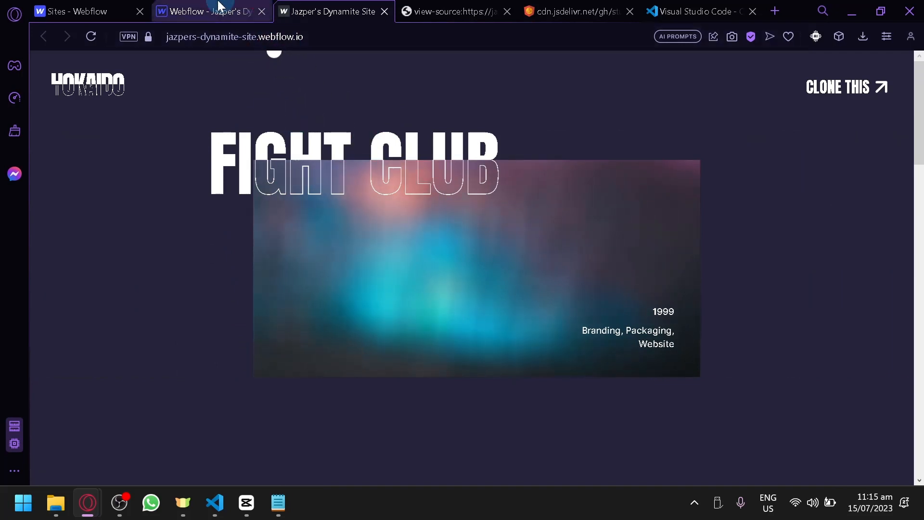
{"action": "mouse_move", "coordinate": [258, 248]}
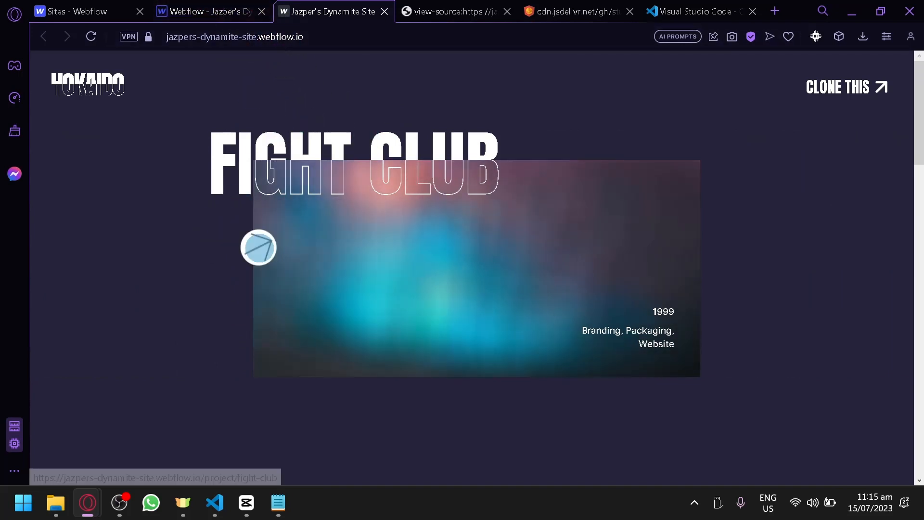
{"action": "mouse_move", "coordinate": [205, 11]}
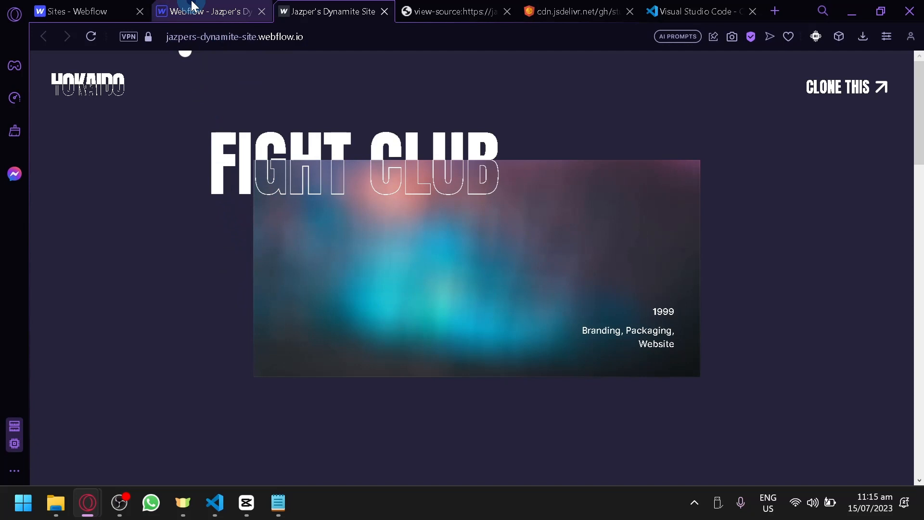
{"action": "left_click", "coordinate": [206, 11]}
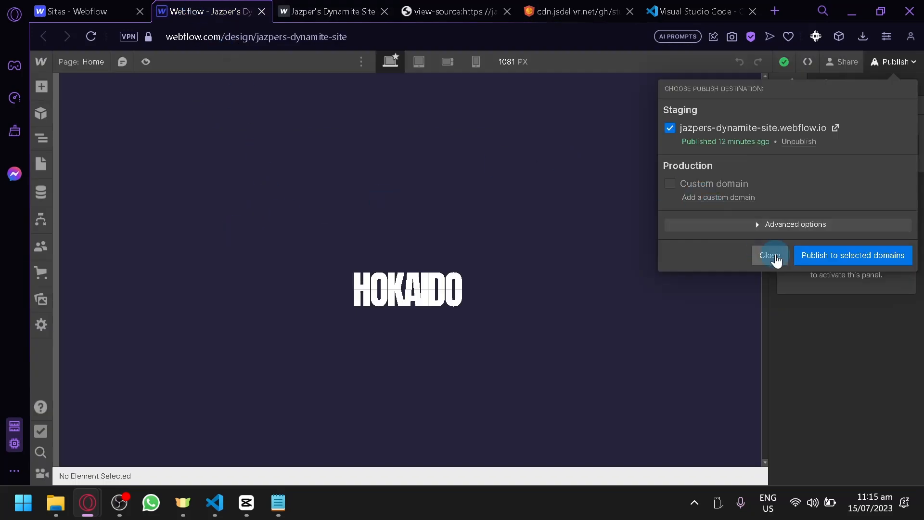
{"action": "left_click", "coordinate": [769, 255]}
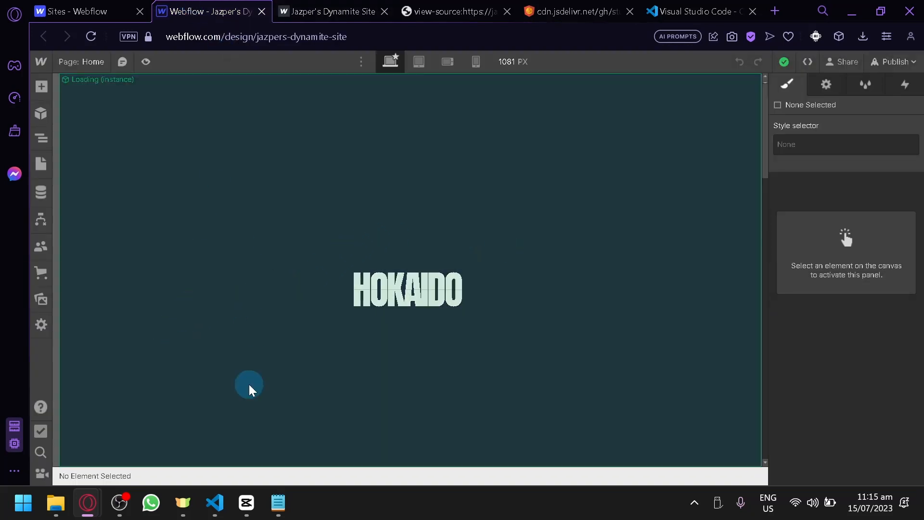
{"action": "left_click", "coordinate": [214, 503]}
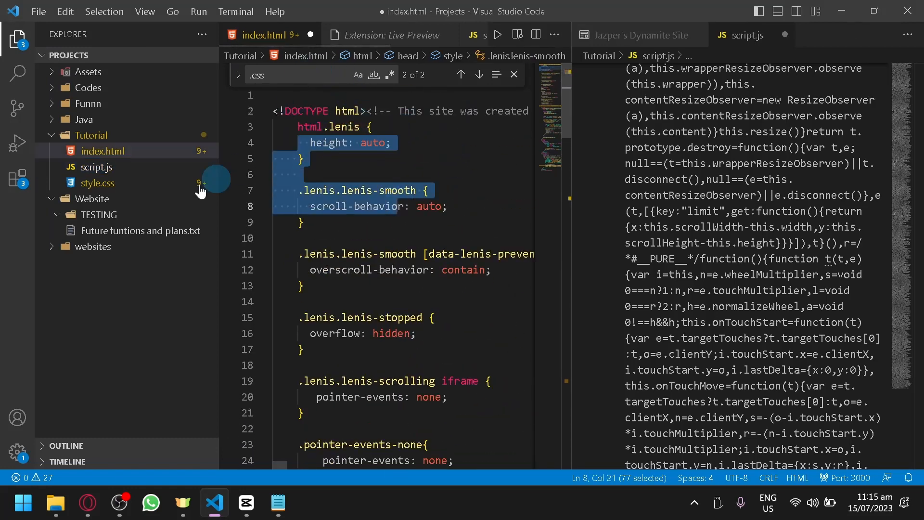
{"action": "left_click", "coordinate": [95, 166]}
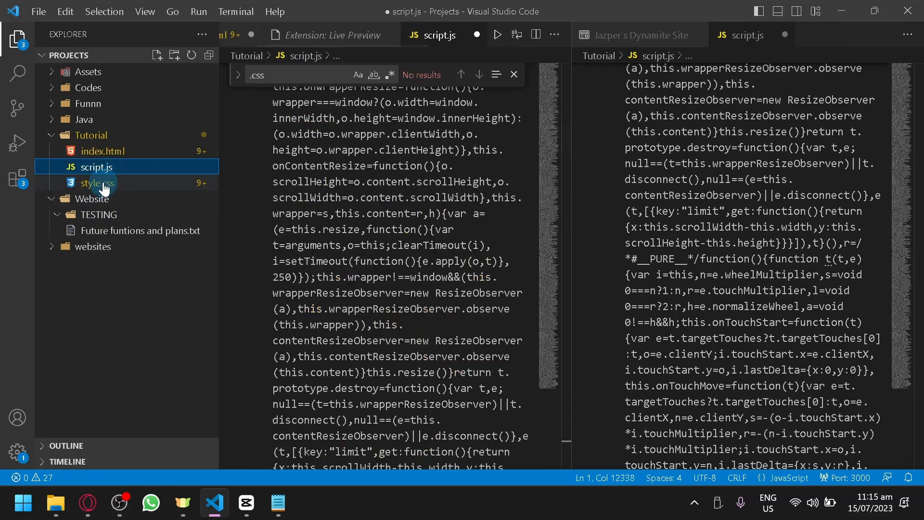
{"action": "left_click", "coordinate": [99, 183]}
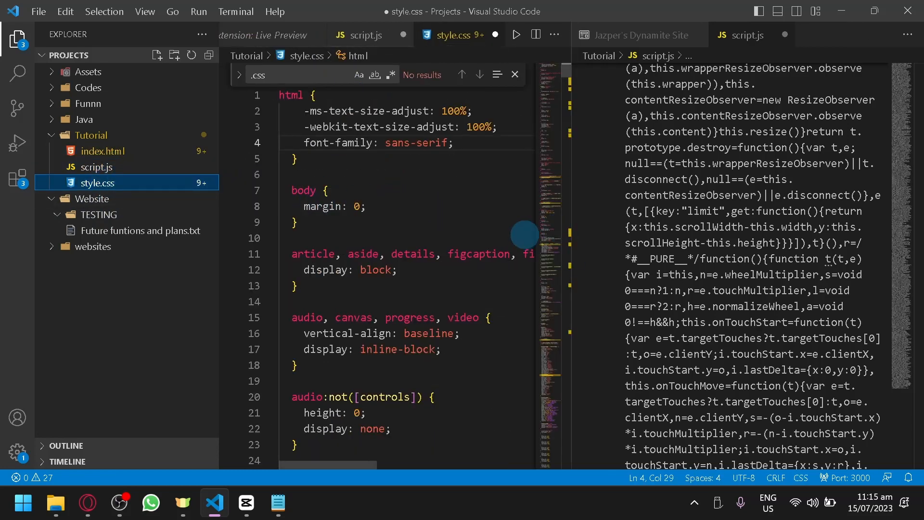
{"action": "mouse_move", "coordinate": [633, 179]}
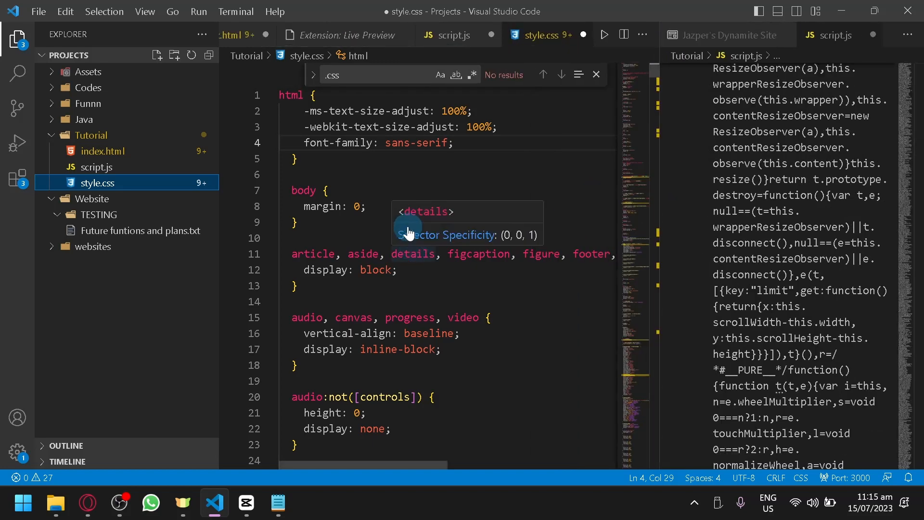
{"action": "mouse_move", "coordinate": [16, 146]}
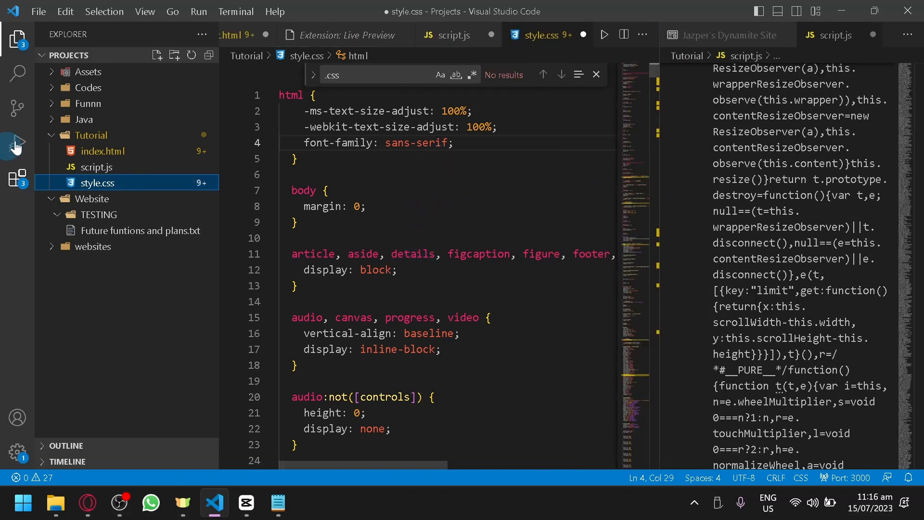
{"action": "left_click", "coordinate": [103, 151]}
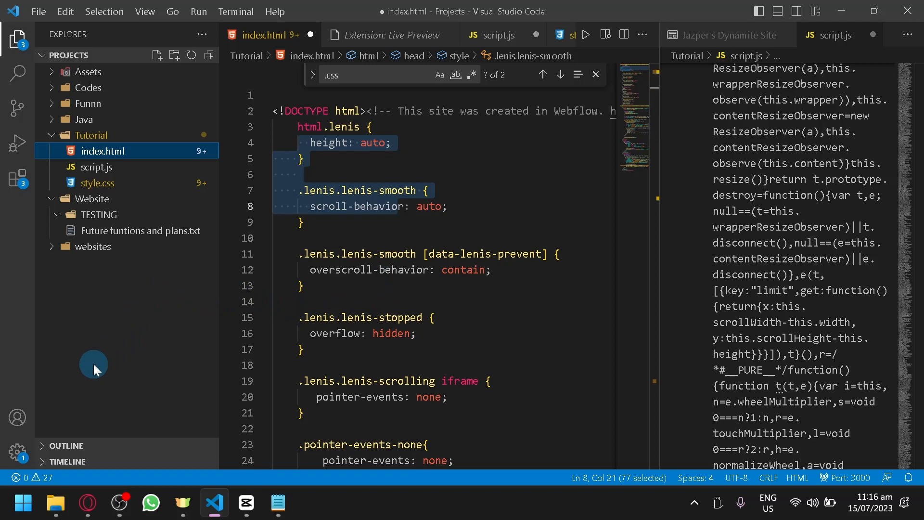
{"action": "mouse_move", "coordinate": [128, 355]}
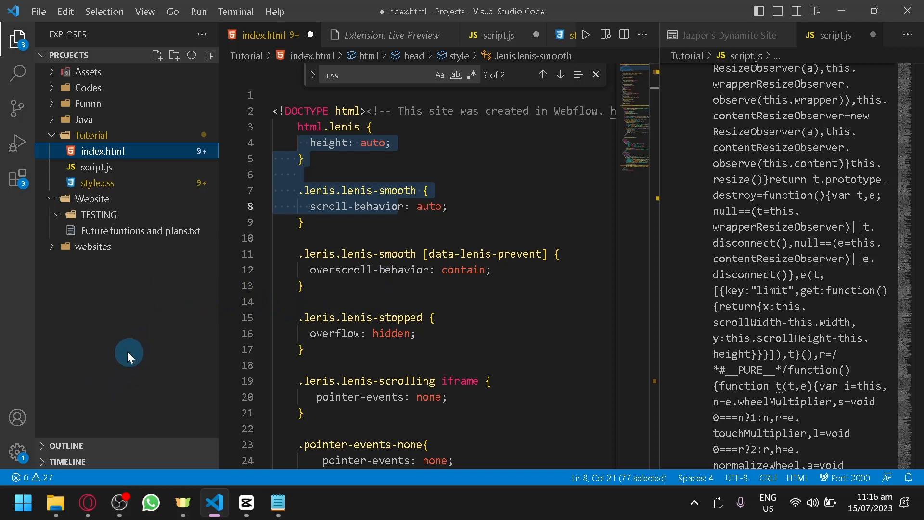